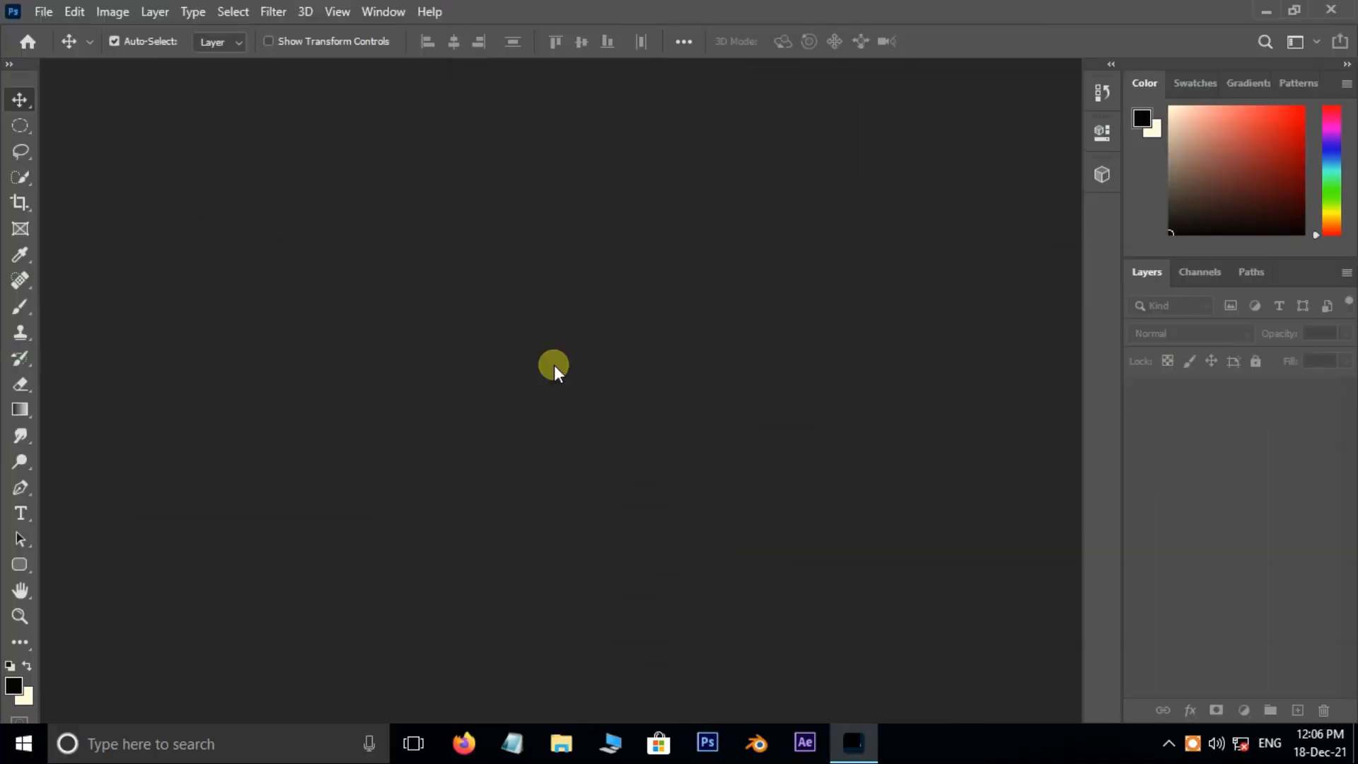
Open the laughing child photo from the file browser.
{"action": "left_click", "coordinate": [42, 11]}
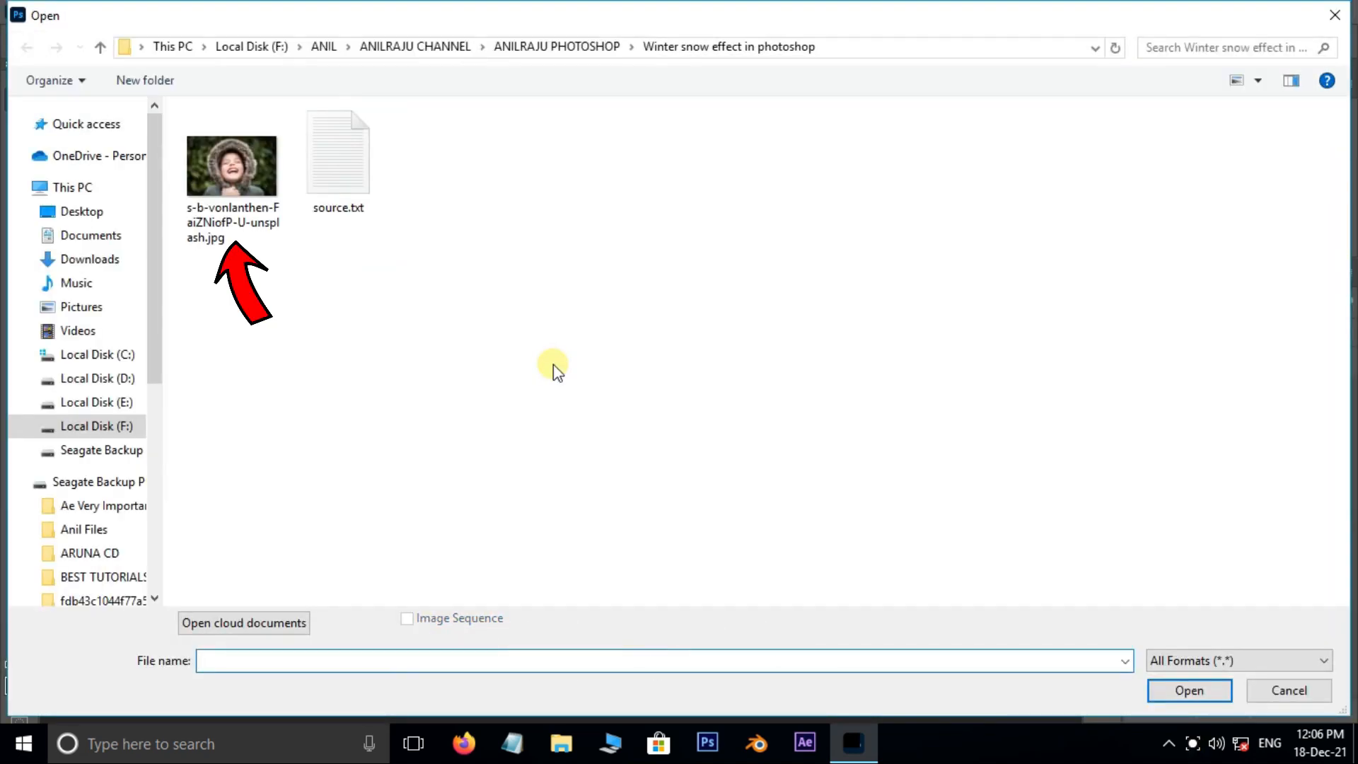
{"action": "left_click", "coordinate": [1188, 690]}
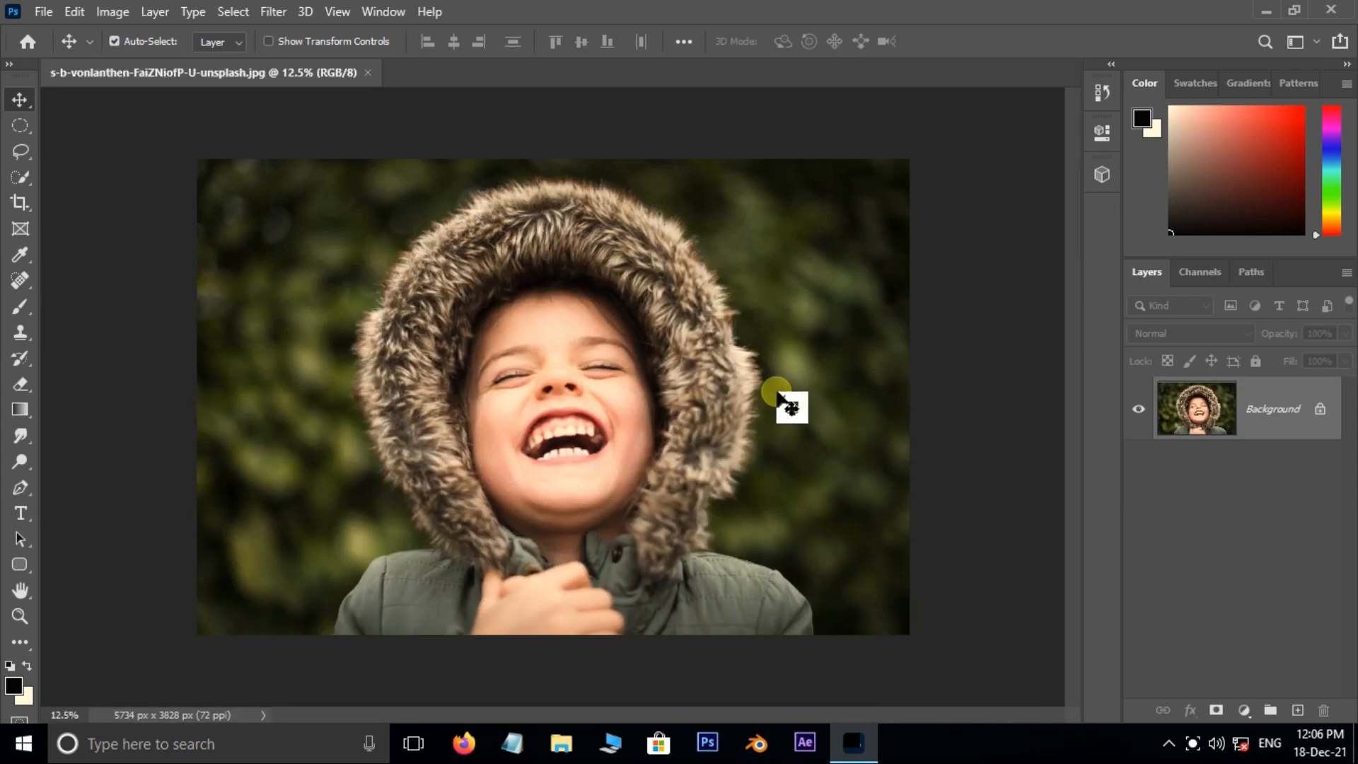
{"action": "mouse_move", "coordinate": [139, 260]}
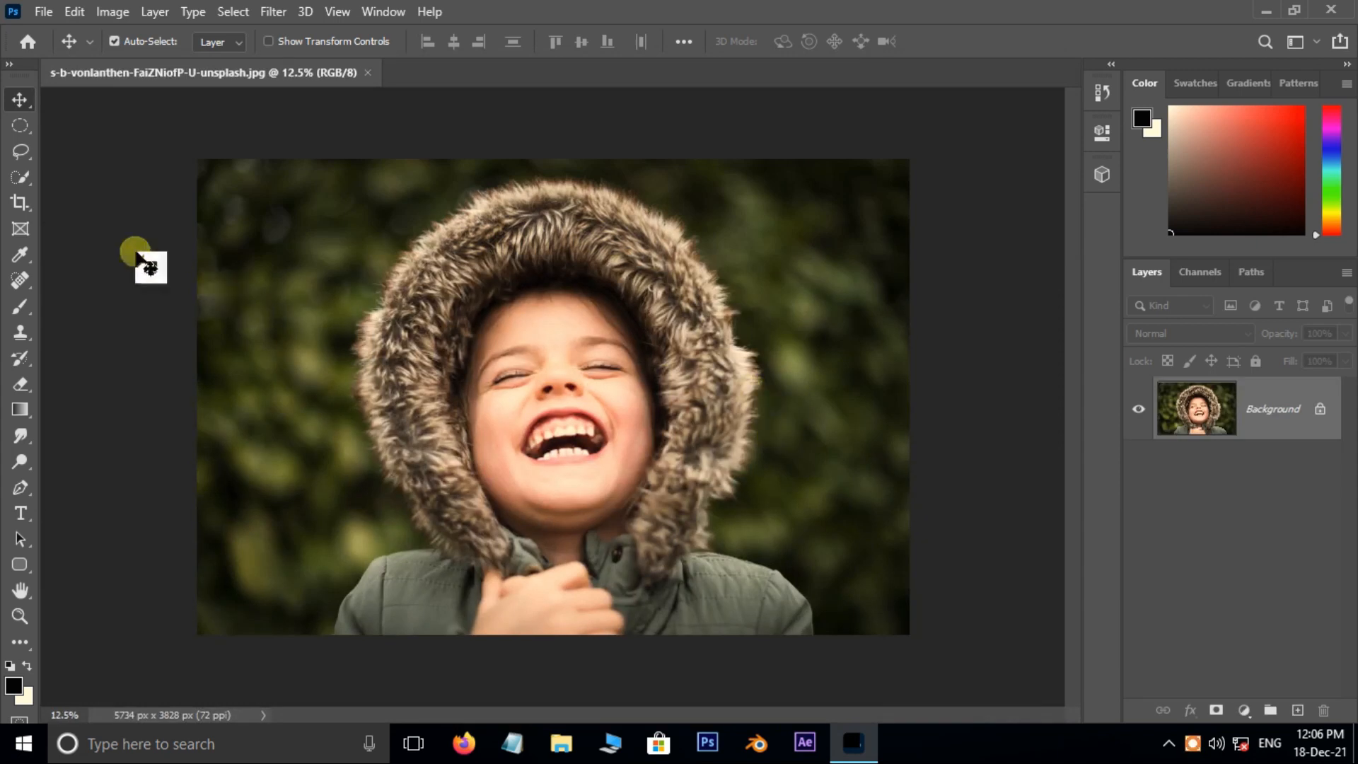
Select a rectangle over the child's face and fill it with black on a new layer.
{"action": "left_click", "coordinate": [20, 126]}
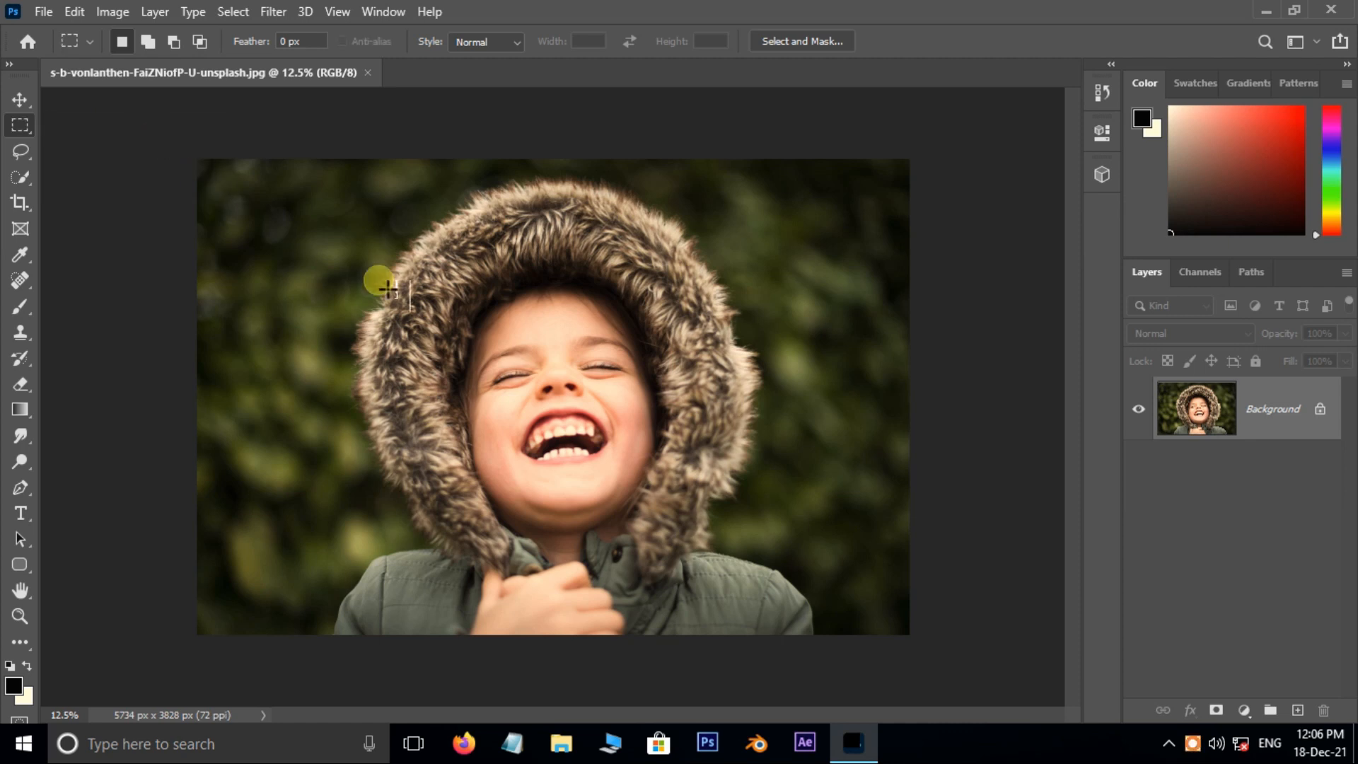
{"action": "left_click_drag", "start_coordinate": [379, 275], "coordinate": [756, 528]}
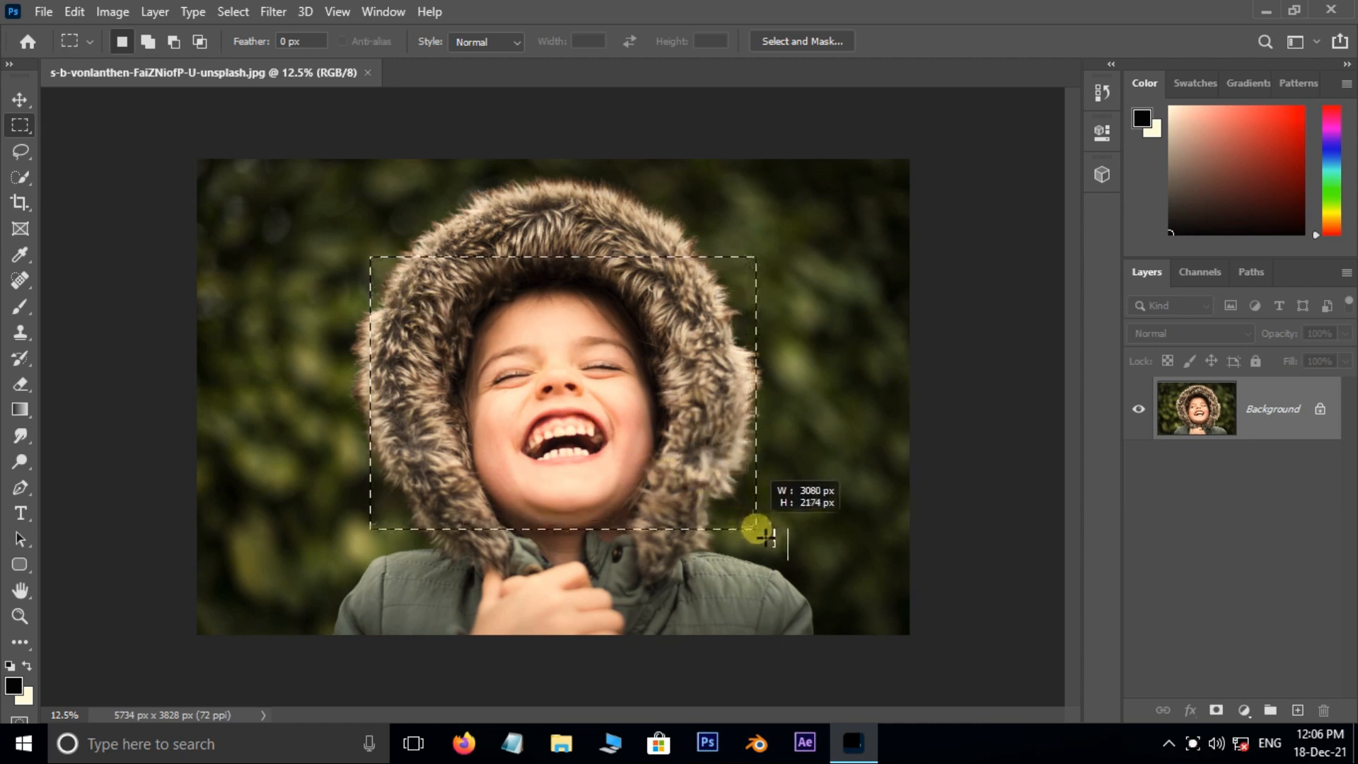
{"action": "key", "text": "shift+ctrl+n"}
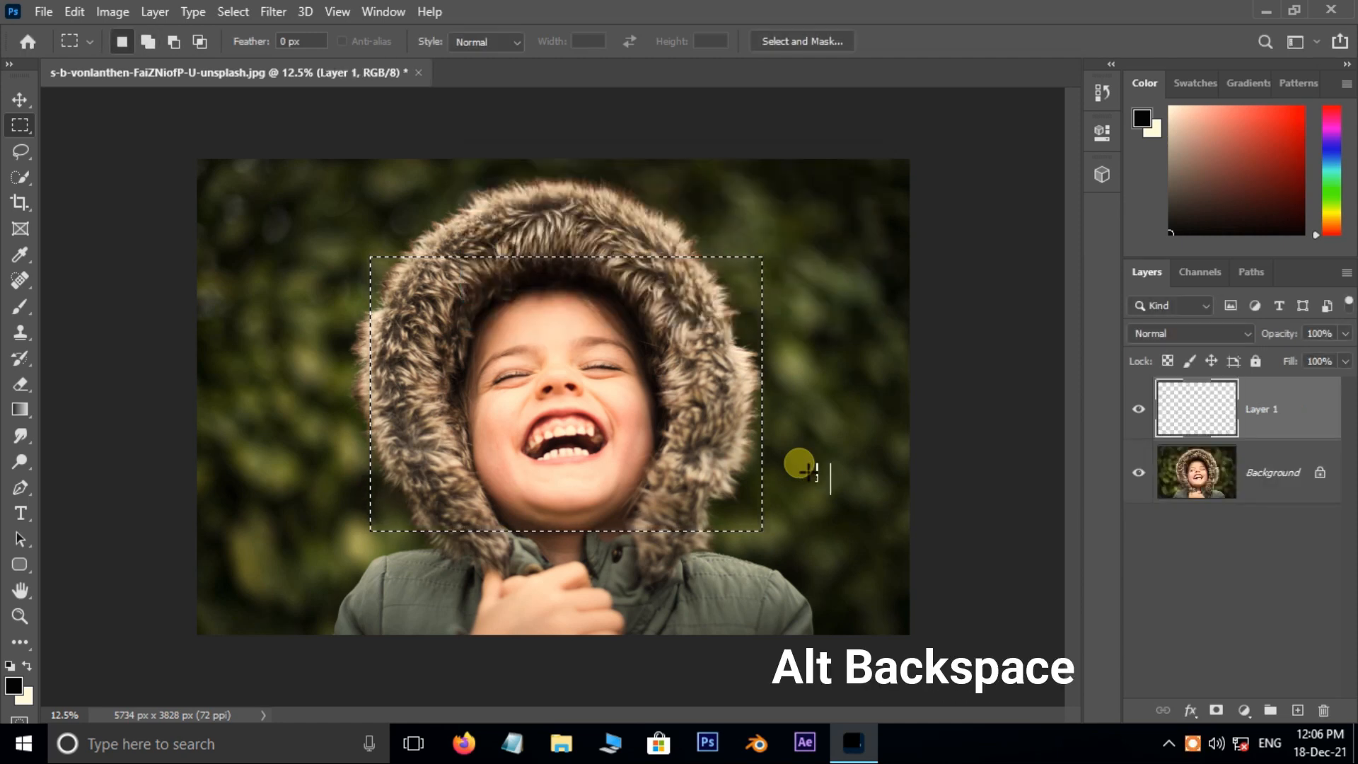
{"action": "key", "text": "alt+BackSpace"}
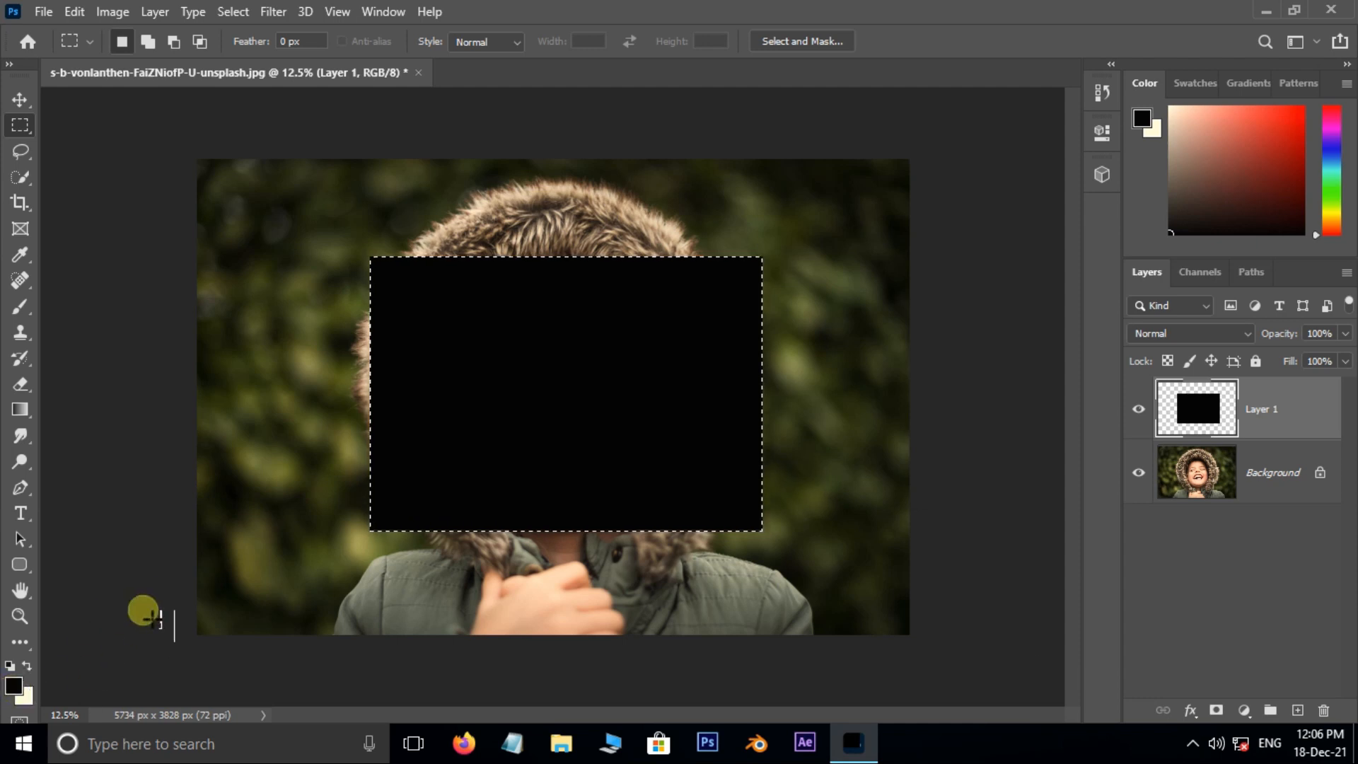
Apply Add Noise at 100%, Gaussian, Monochromatic to the black rectangle.
{"action": "left_click", "coordinate": [272, 11]}
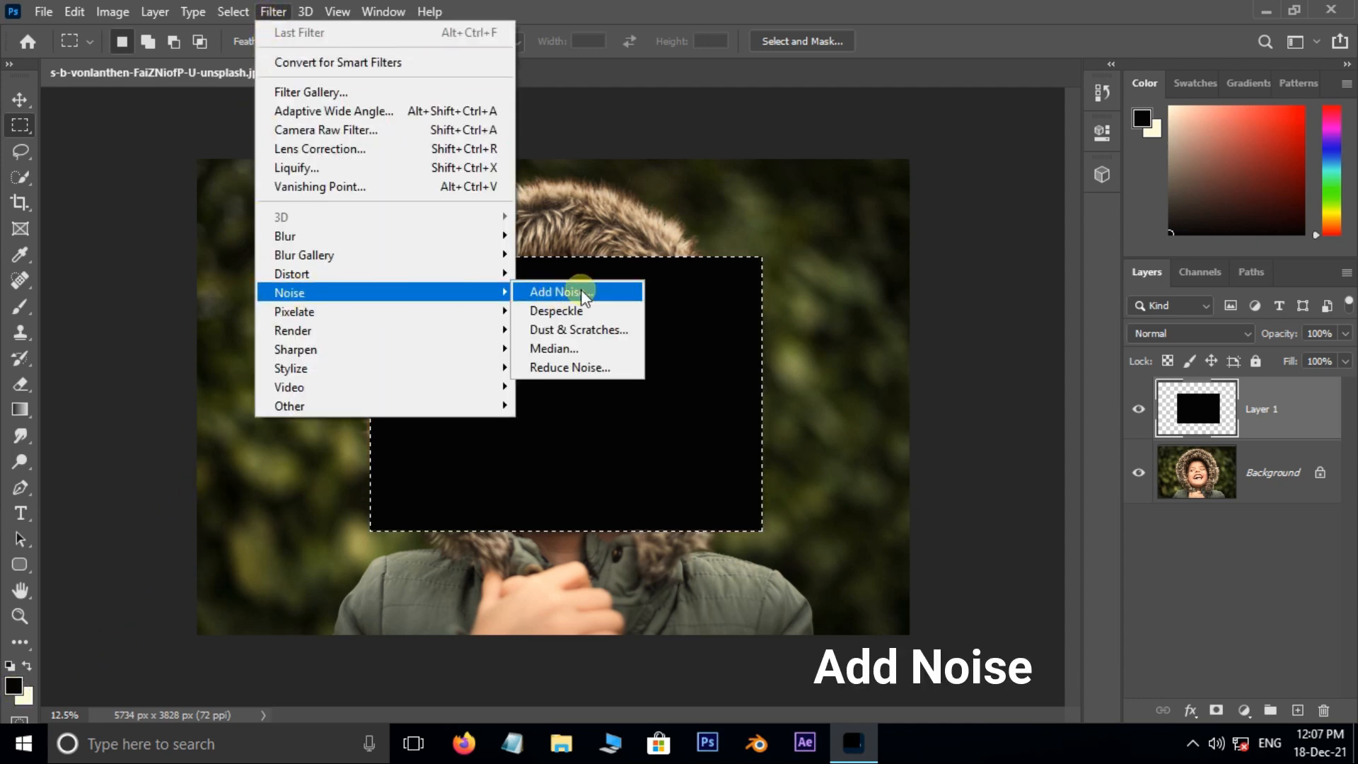
{"action": "left_click", "coordinate": [555, 292]}
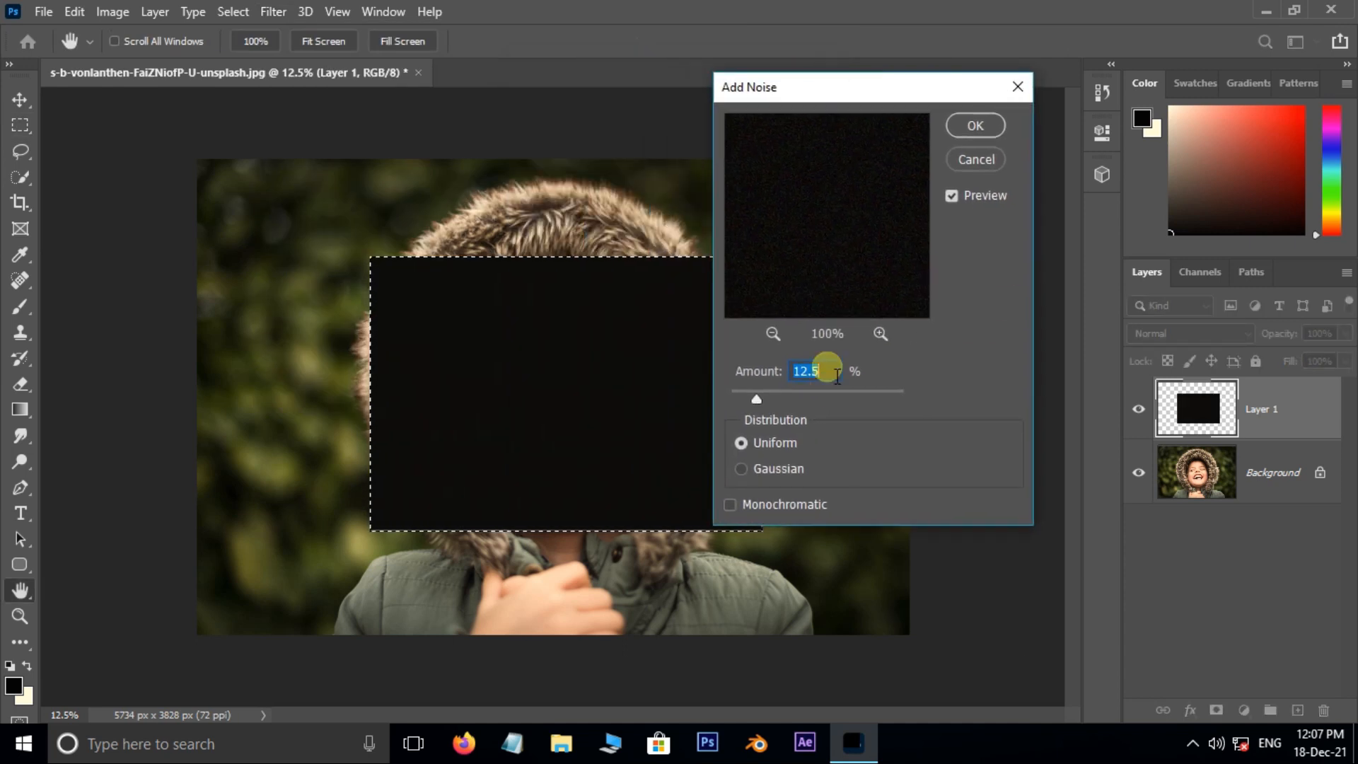
{"action": "left_click_drag", "start_coordinate": [755, 398], "coordinate": [834, 398]}
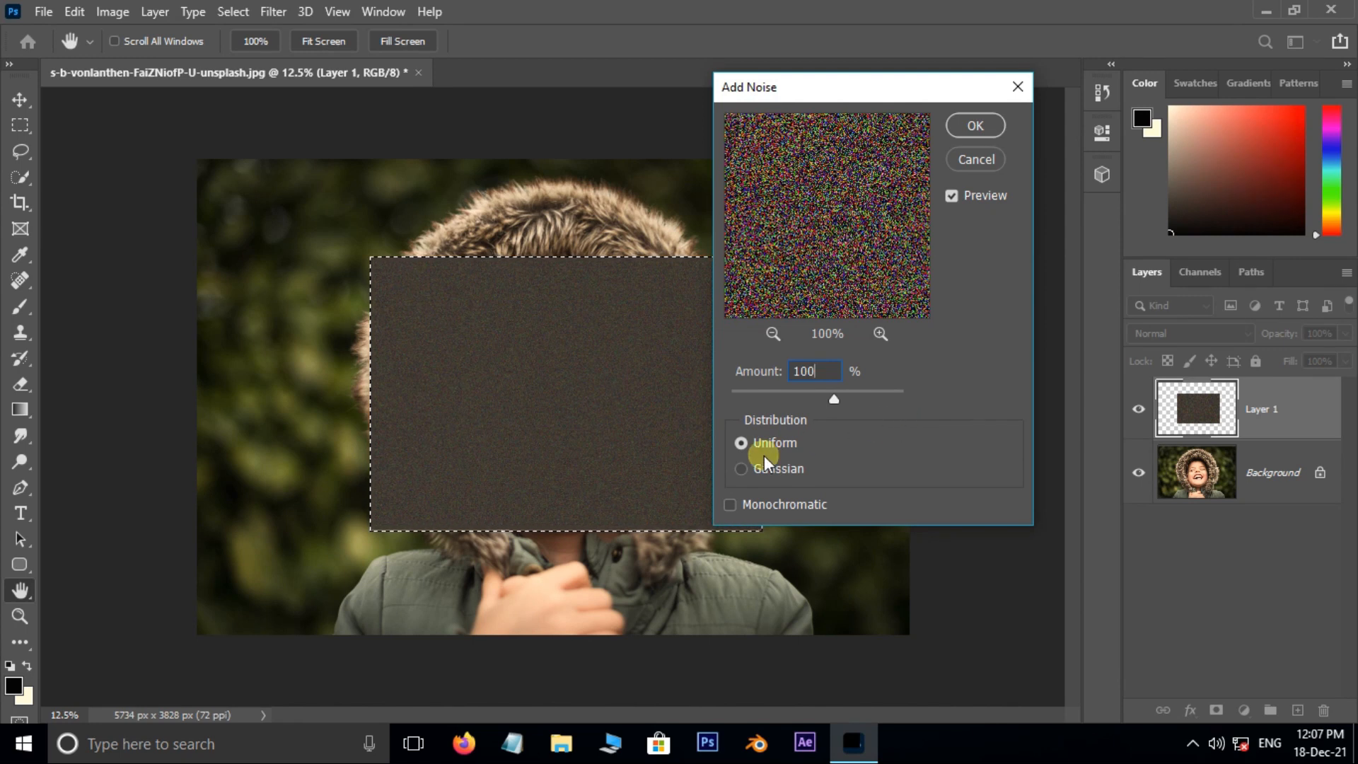
{"action": "left_click", "coordinate": [741, 468]}
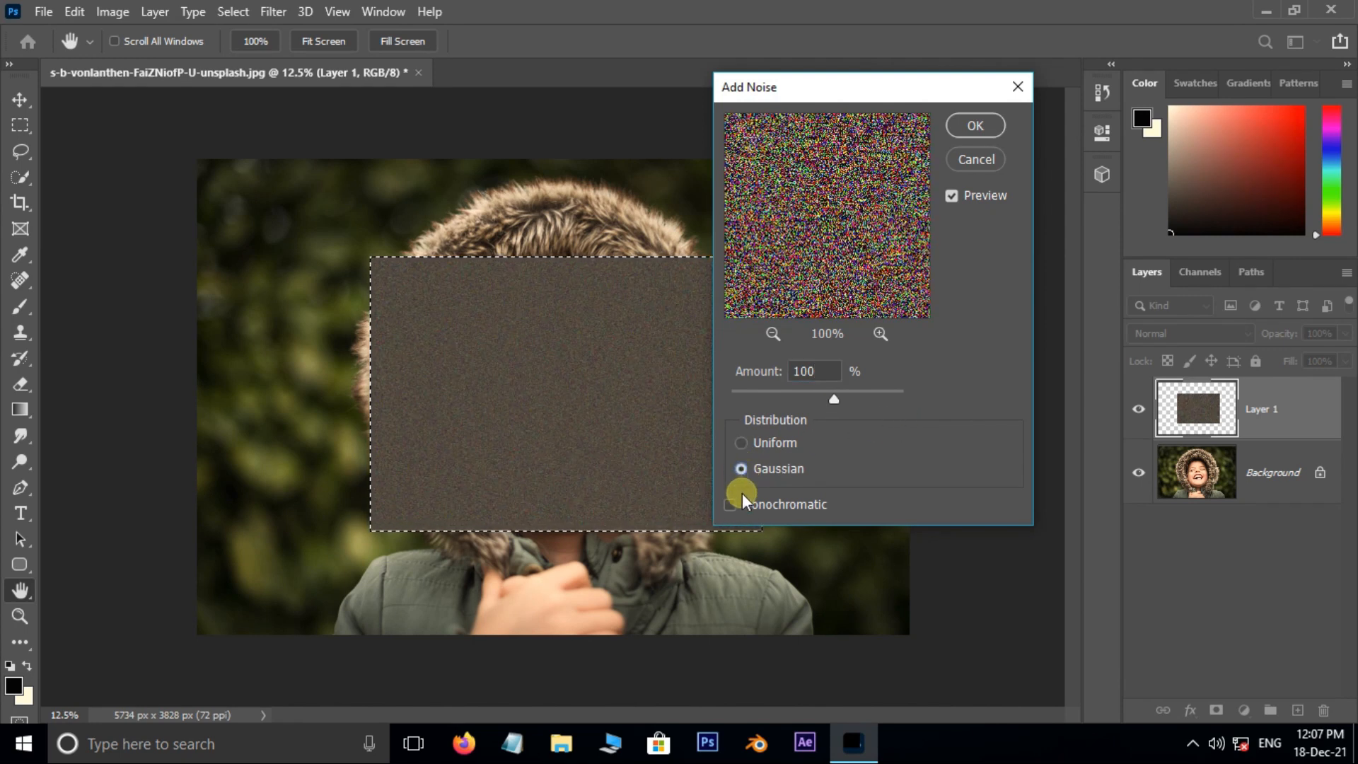
{"action": "left_click", "coordinate": [732, 505]}
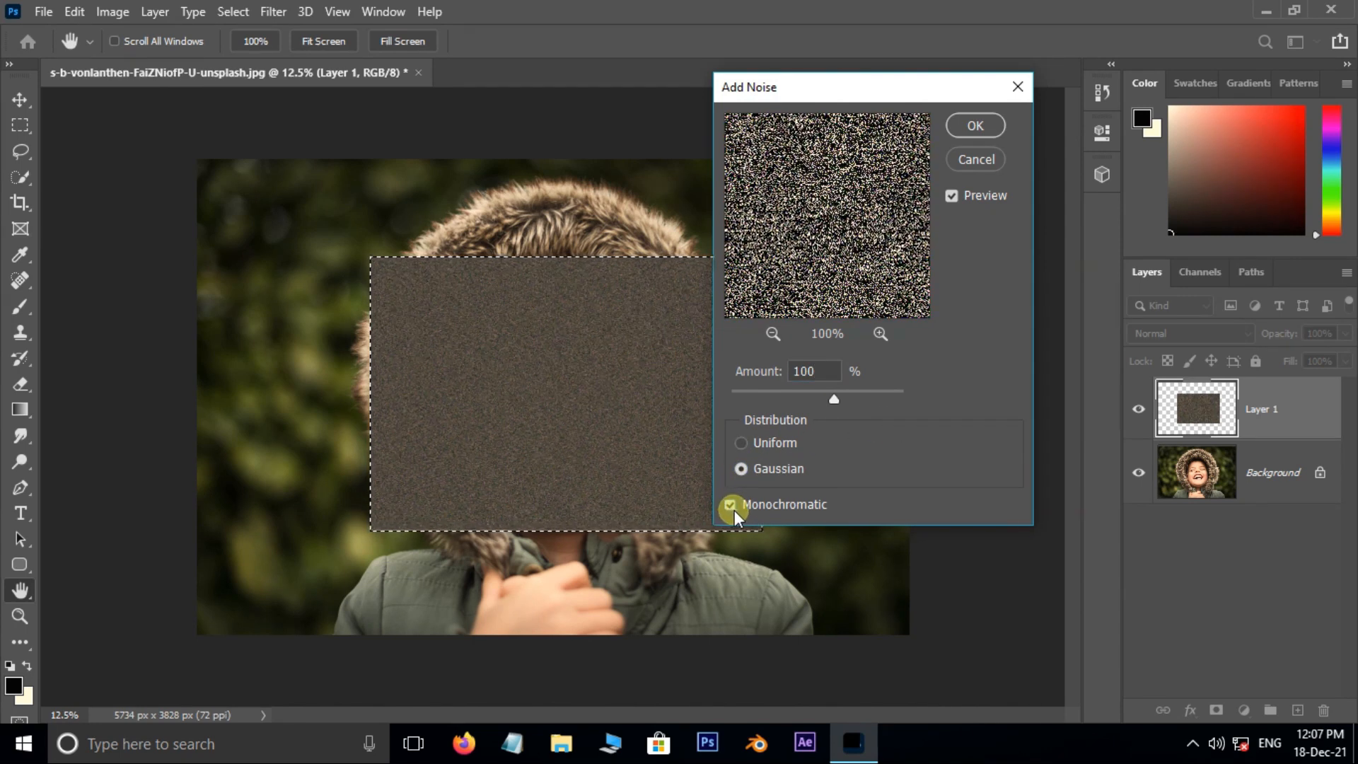
{"action": "left_click", "coordinate": [973, 125]}
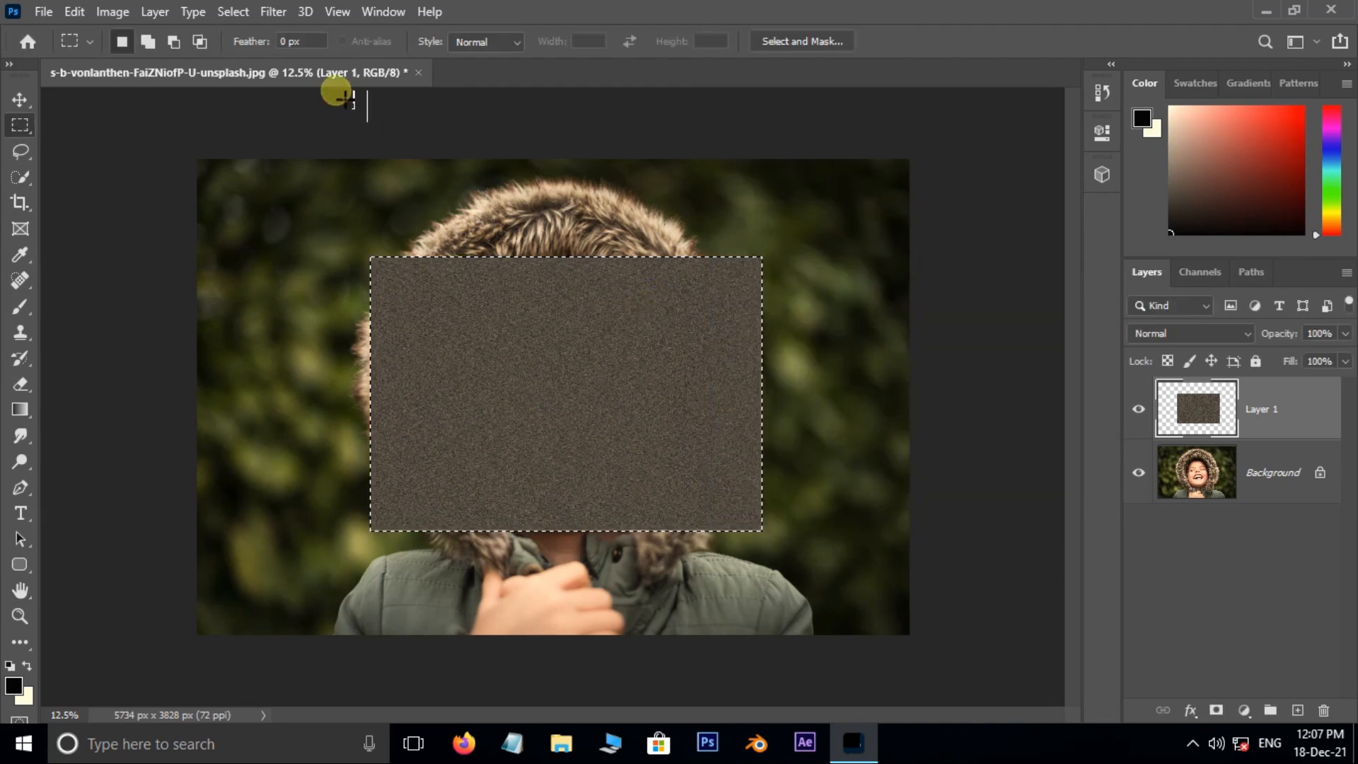
Apply a 3-pixel Gaussian Blur to the noisy rectangle.
{"action": "left_click", "coordinate": [271, 11]}
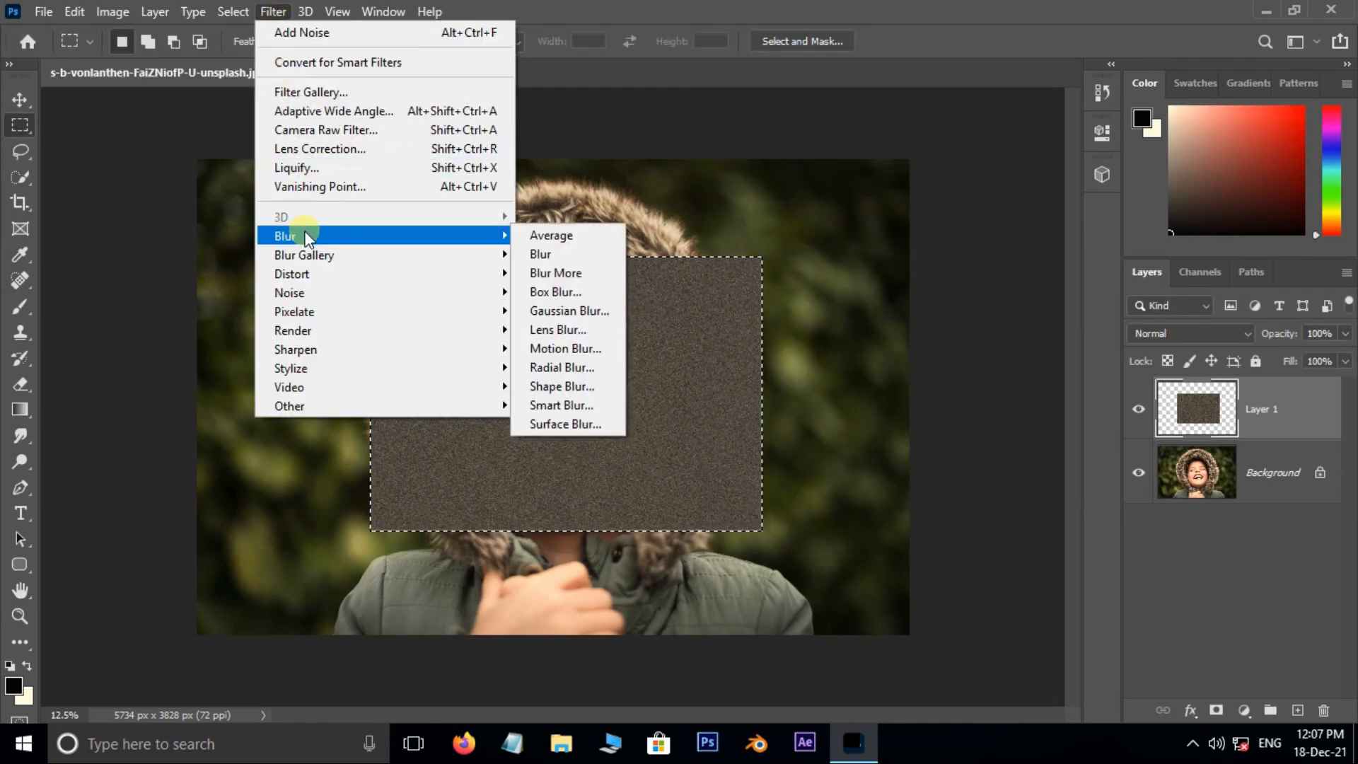
{"action": "left_click", "coordinate": [568, 309]}
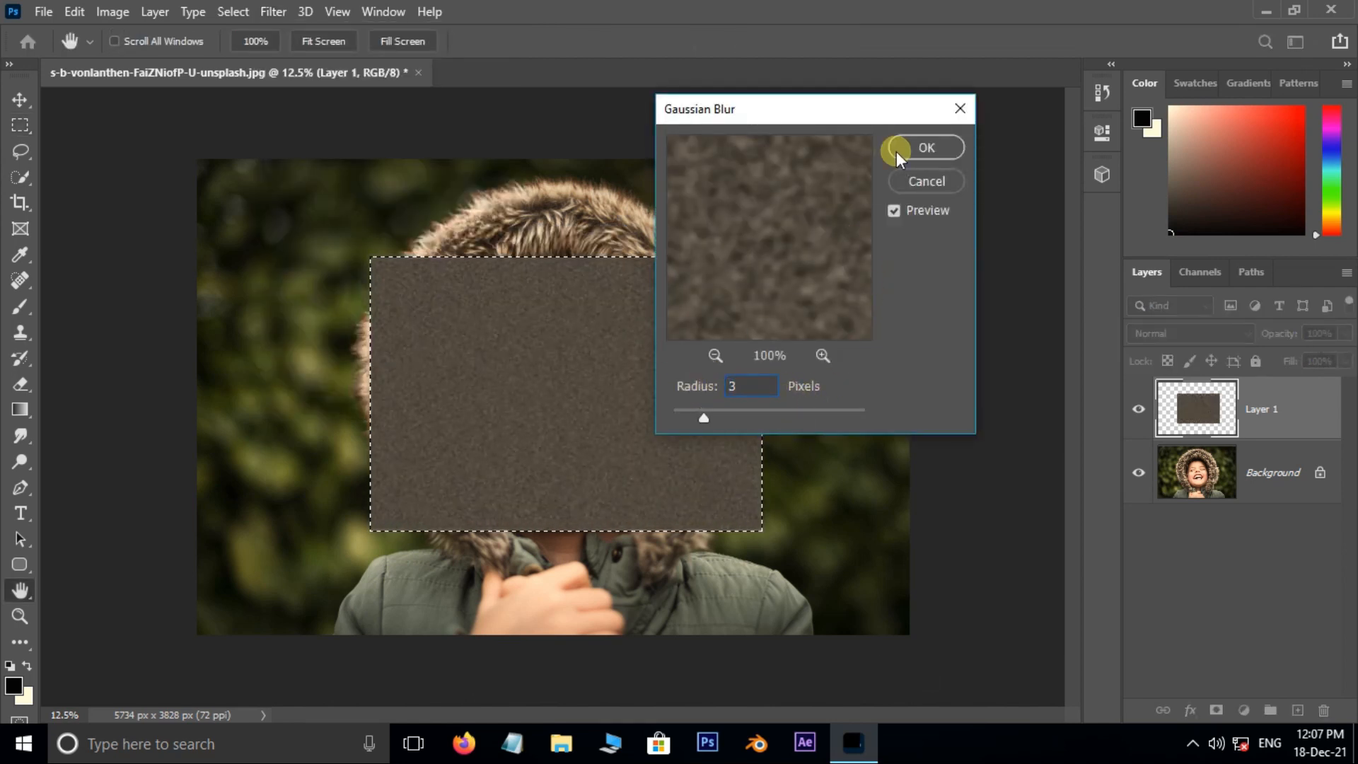
{"action": "left_click", "coordinate": [926, 147]}
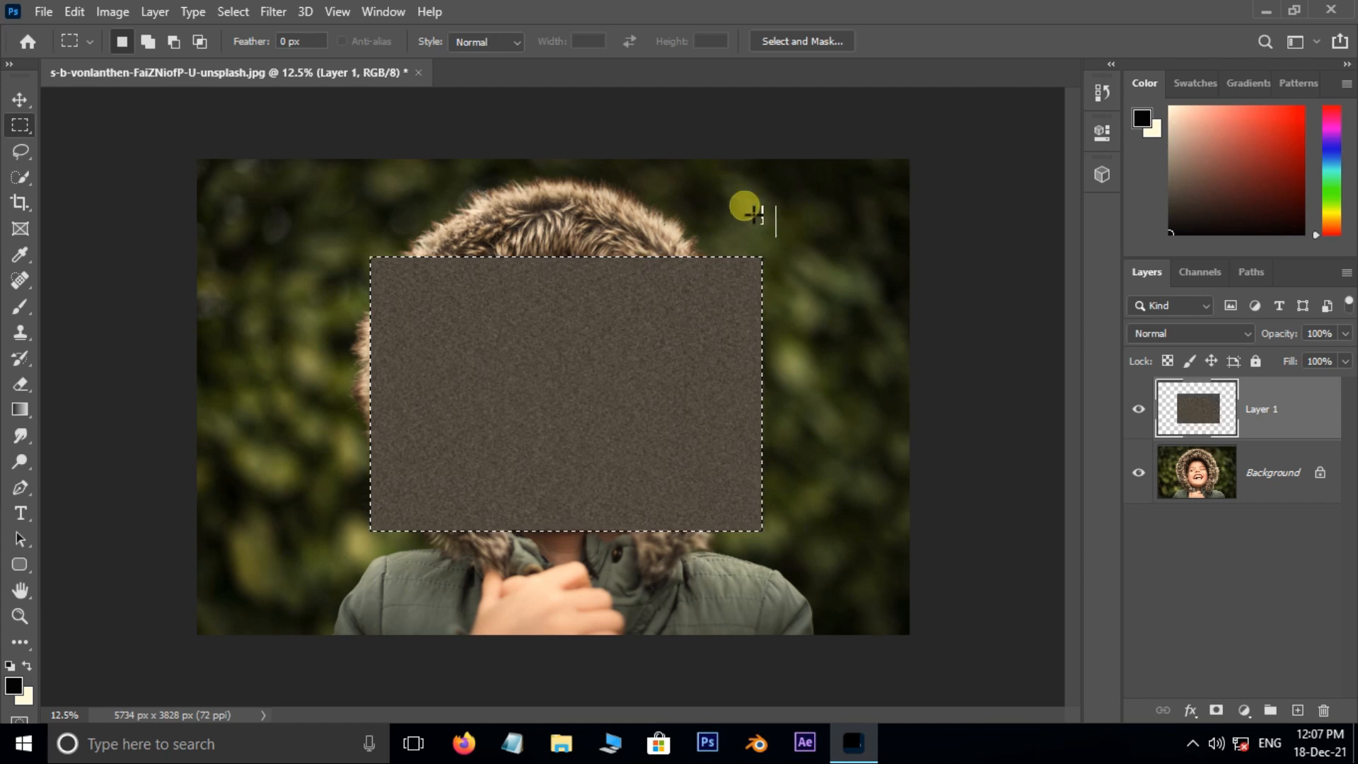
Apply a Threshold of about 104 so the noise becomes white specks on black.
{"action": "left_click", "coordinate": [112, 11]}
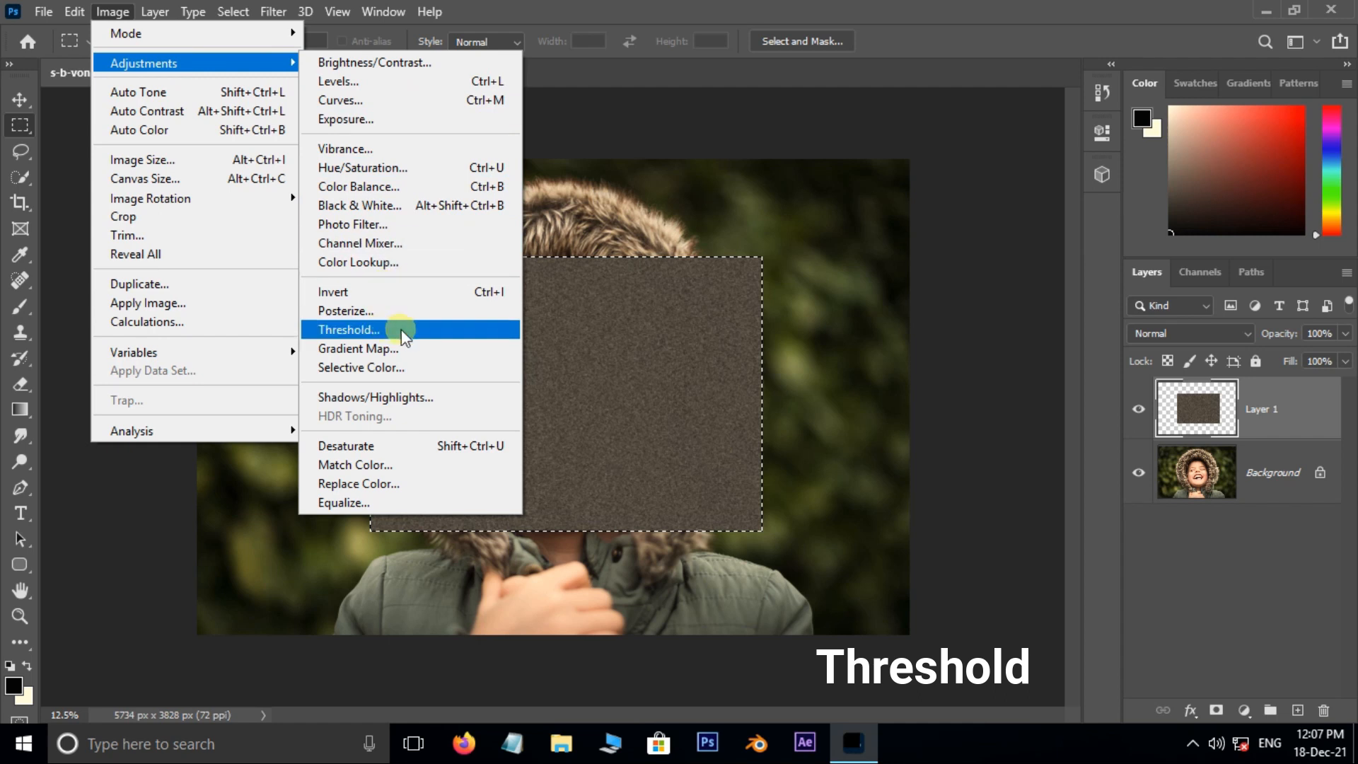
{"action": "left_click", "coordinate": [348, 330]}
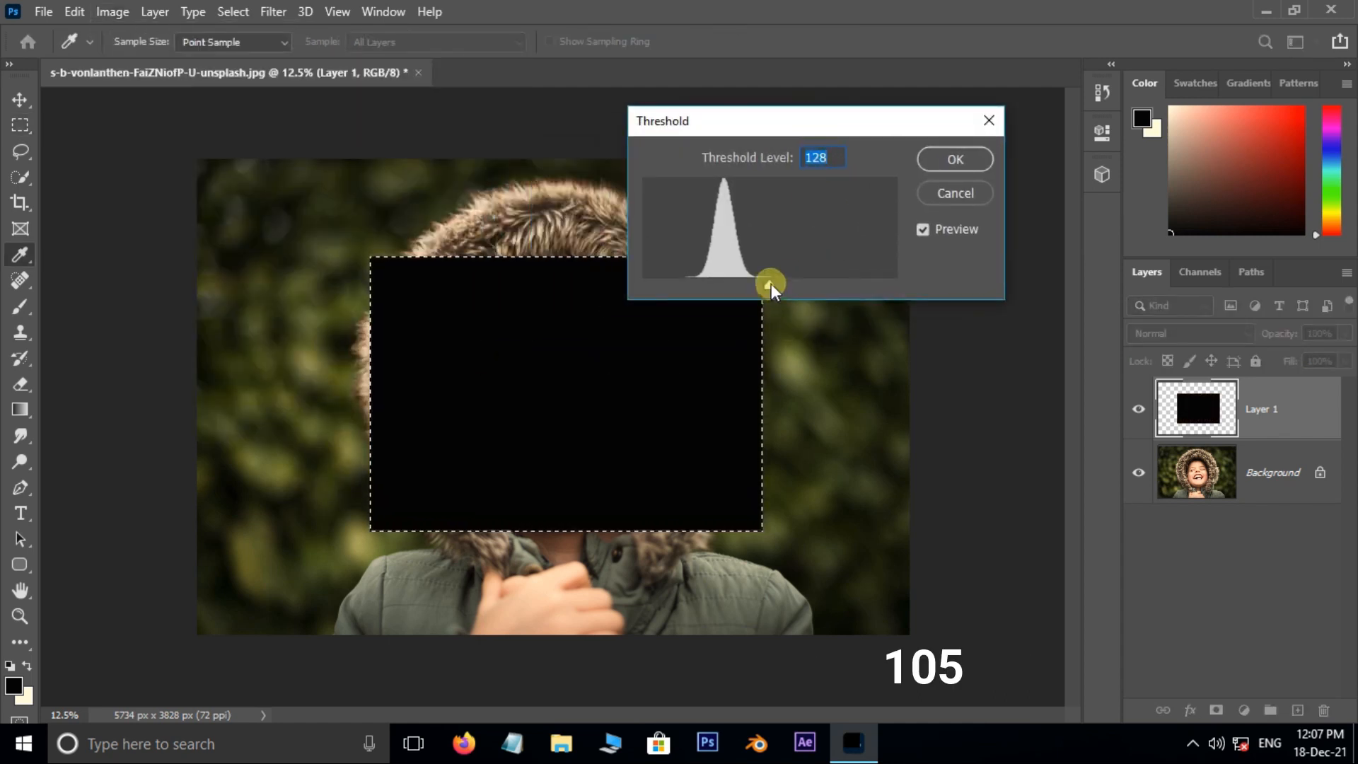
{"action": "left_click_drag", "start_coordinate": [769, 284], "coordinate": [745, 290]}
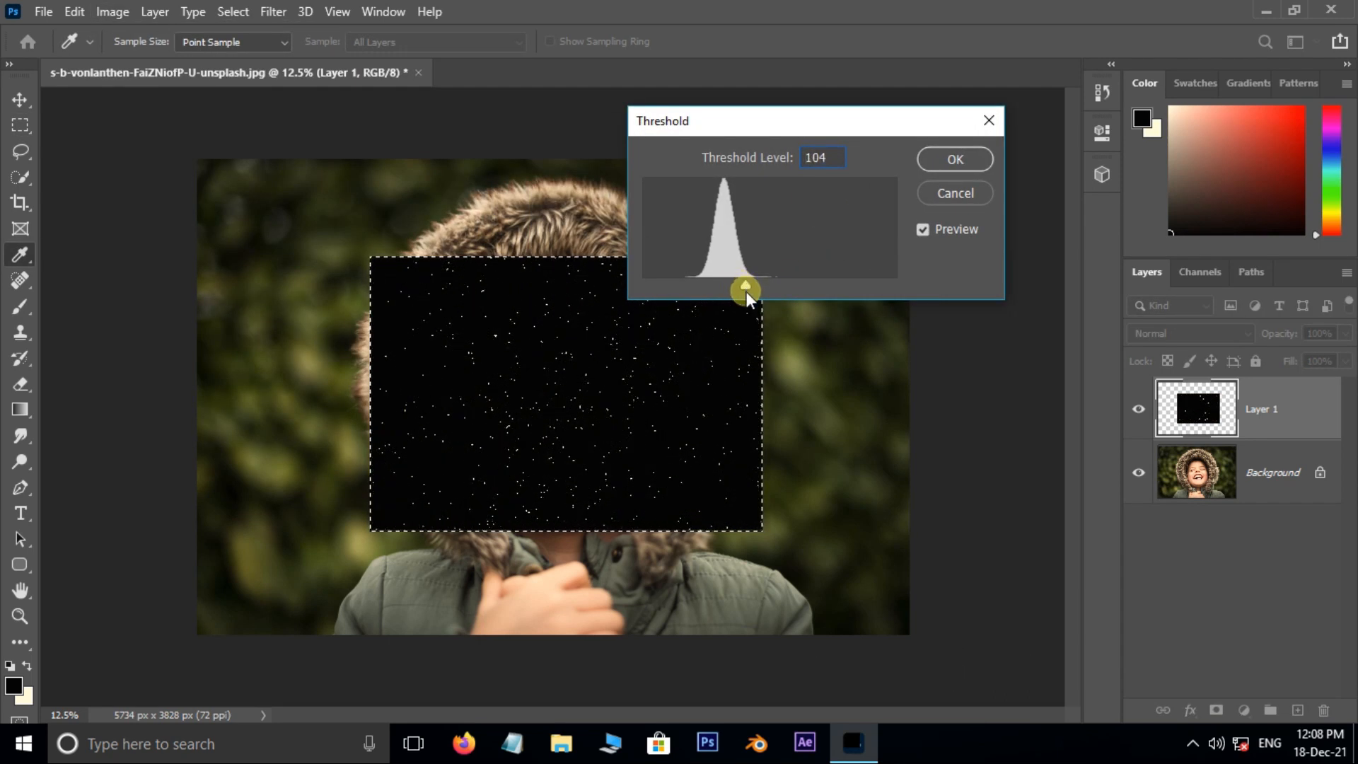
{"action": "left_click", "coordinate": [953, 192]}
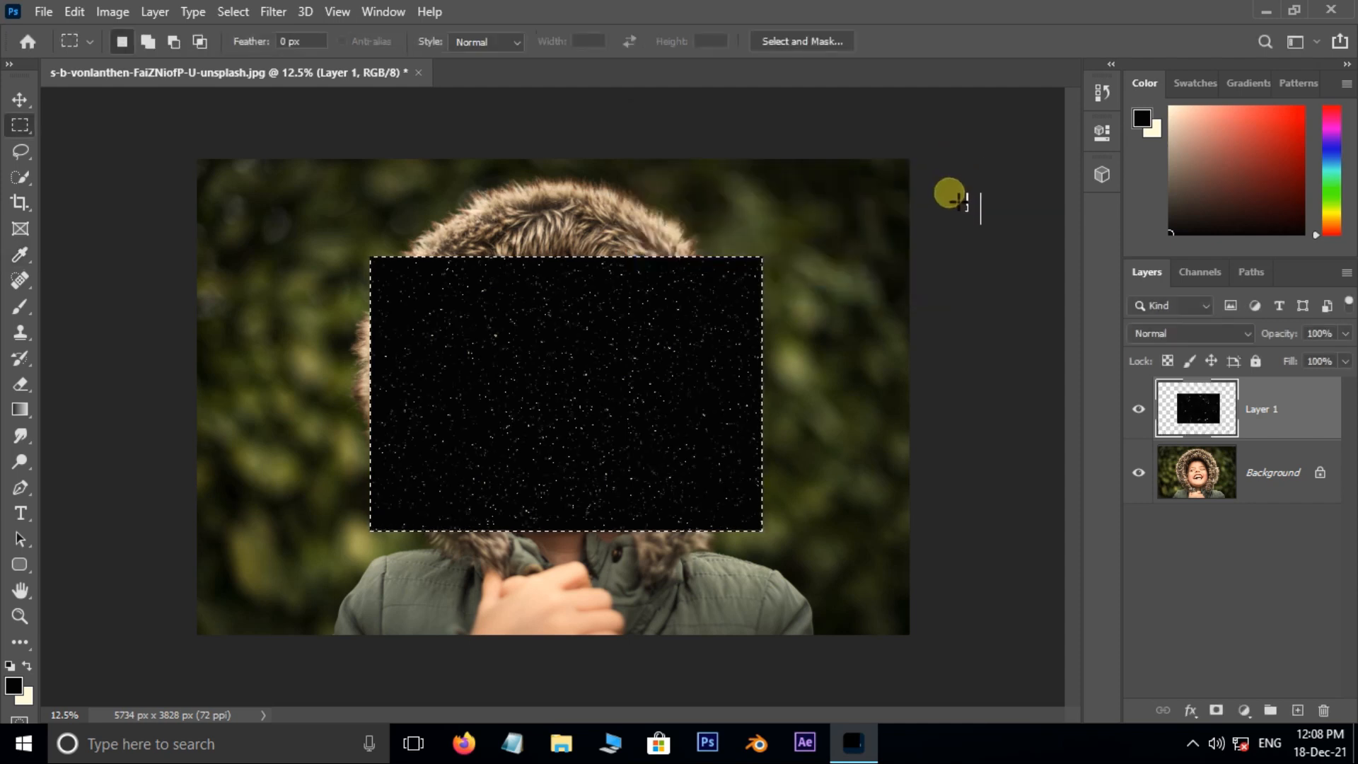
Free-transform the snow specks layer to cover the whole canvas.
{"action": "key", "text": "ctrl+d"}
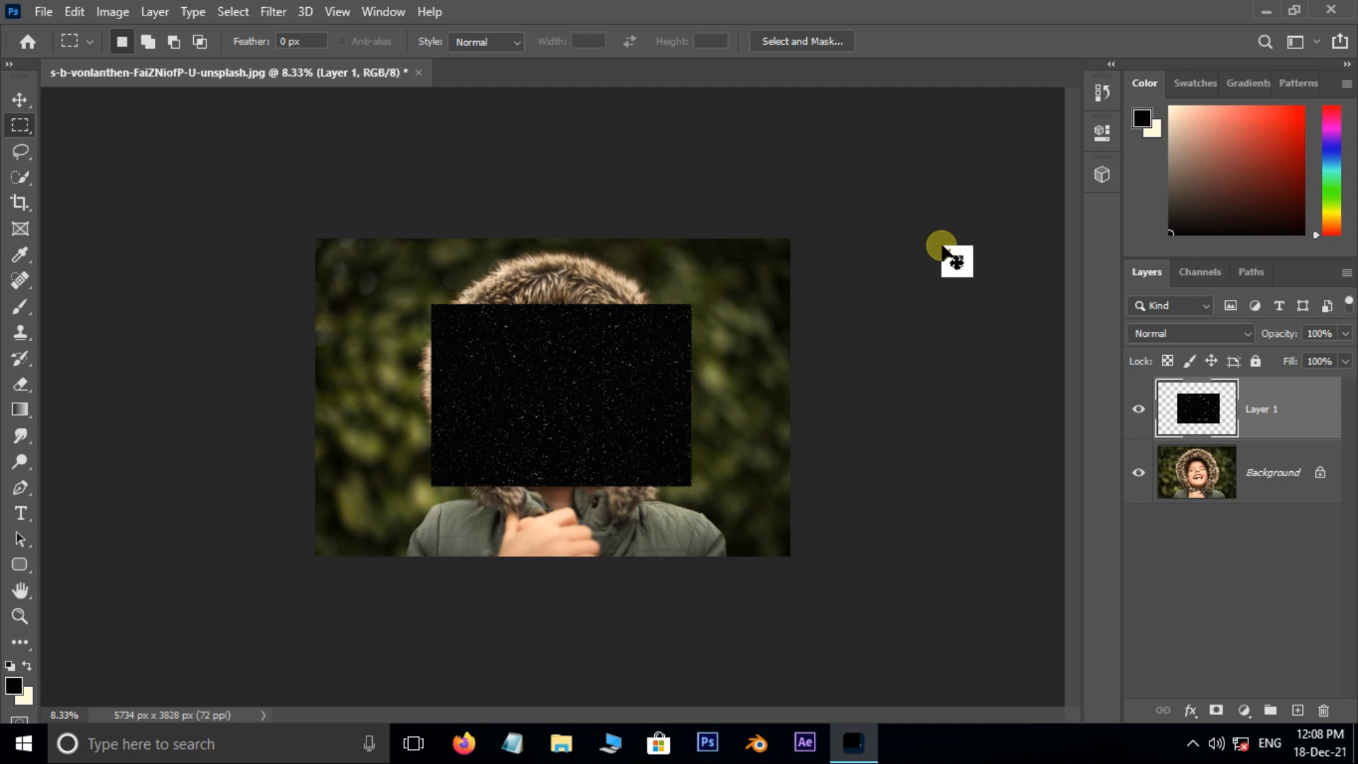
{"action": "key", "text": "ctrl+t"}
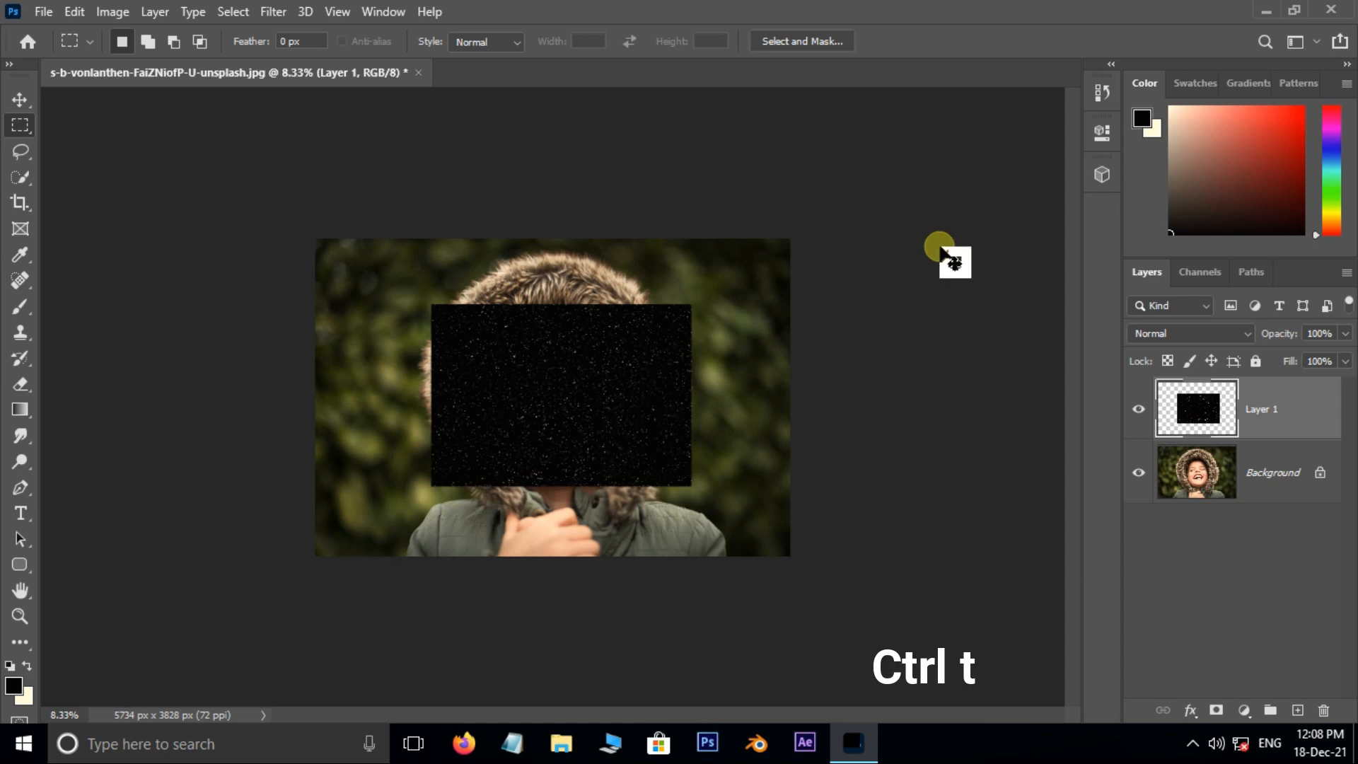
{"action": "key", "text": "ctrl+t"}
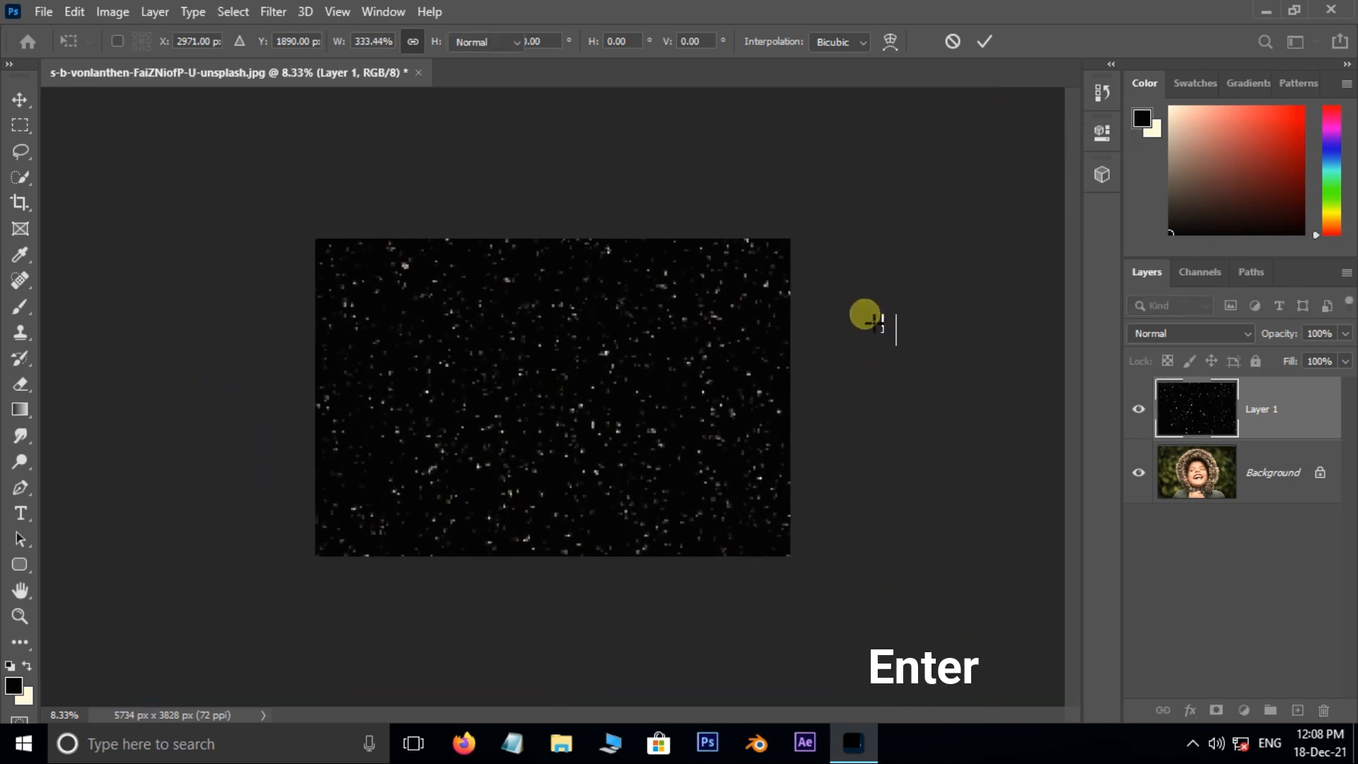
{"action": "key", "text": "Enter"}
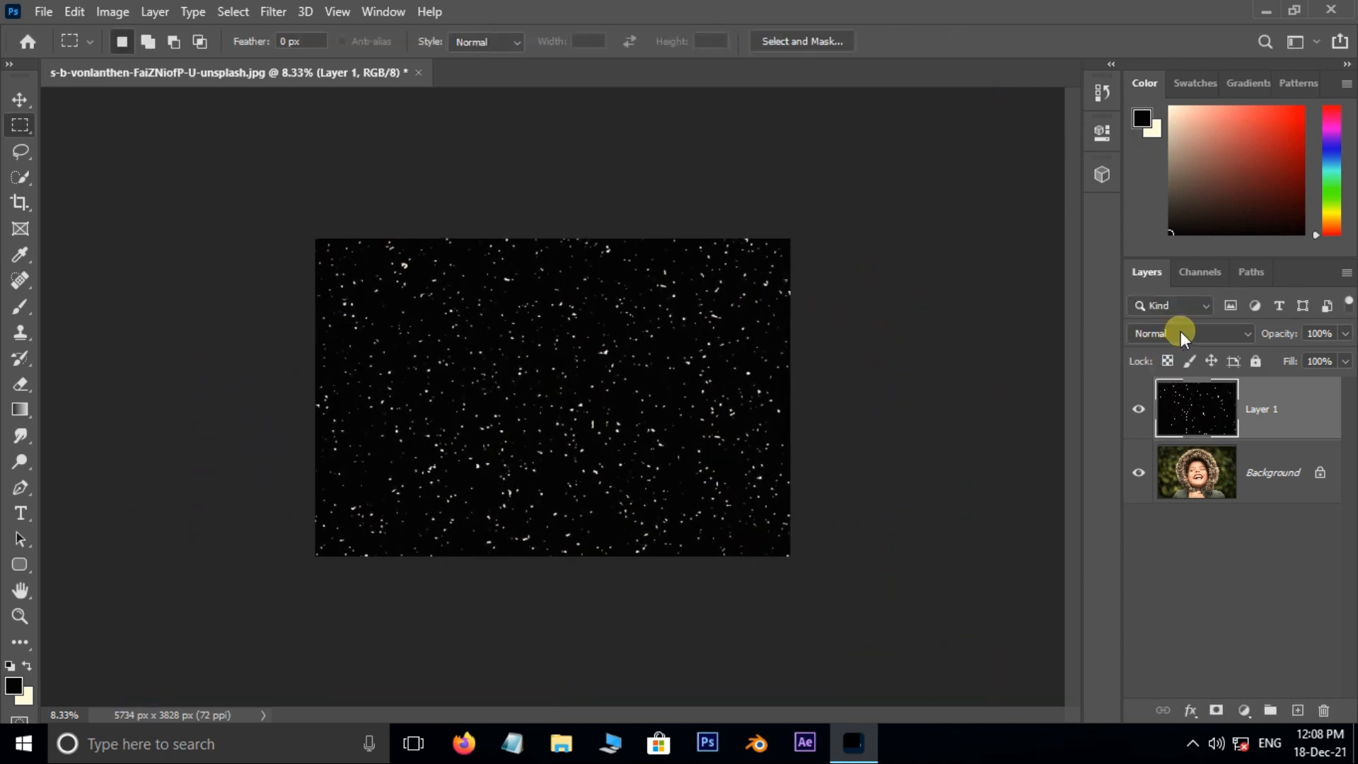
Set the snow layer to Screen blend mode and duplicate it.
{"action": "left_click", "coordinate": [1196, 333]}
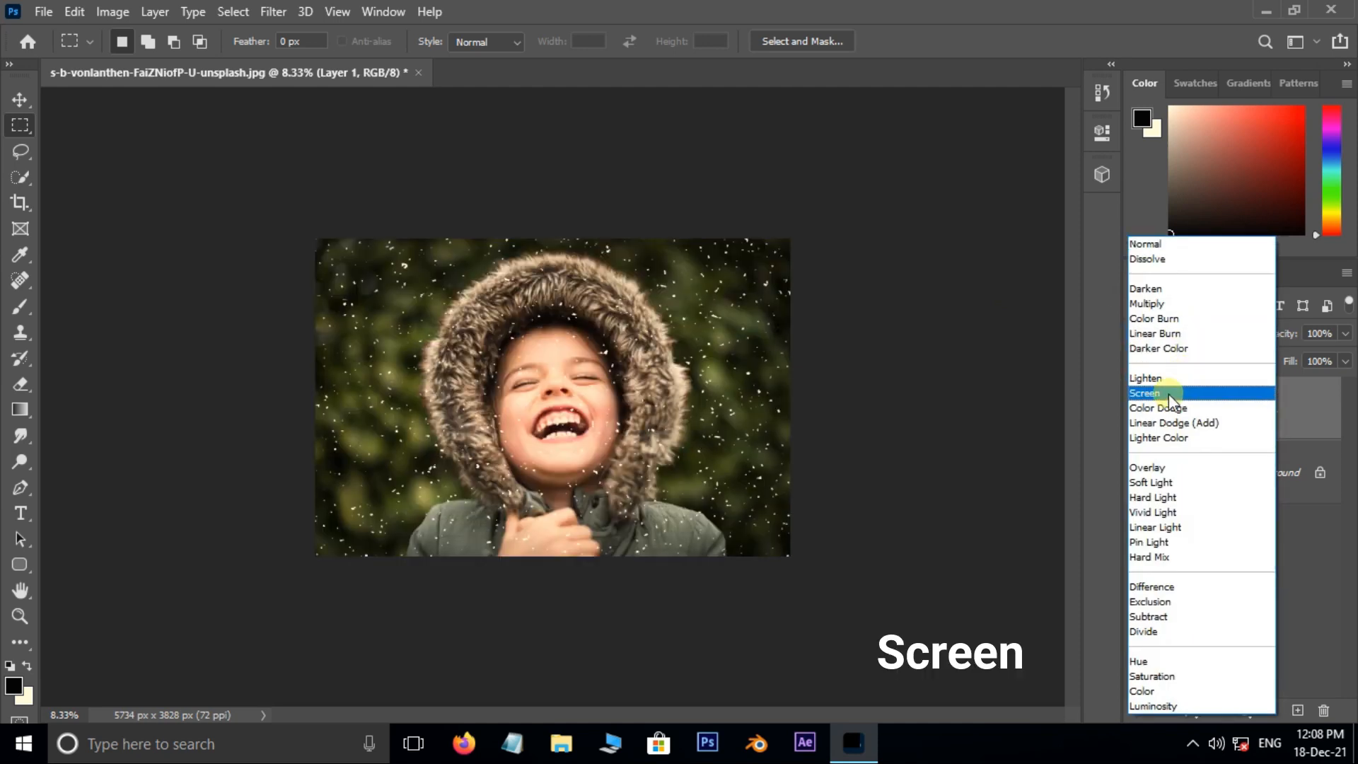
{"action": "left_click", "coordinate": [1145, 394]}
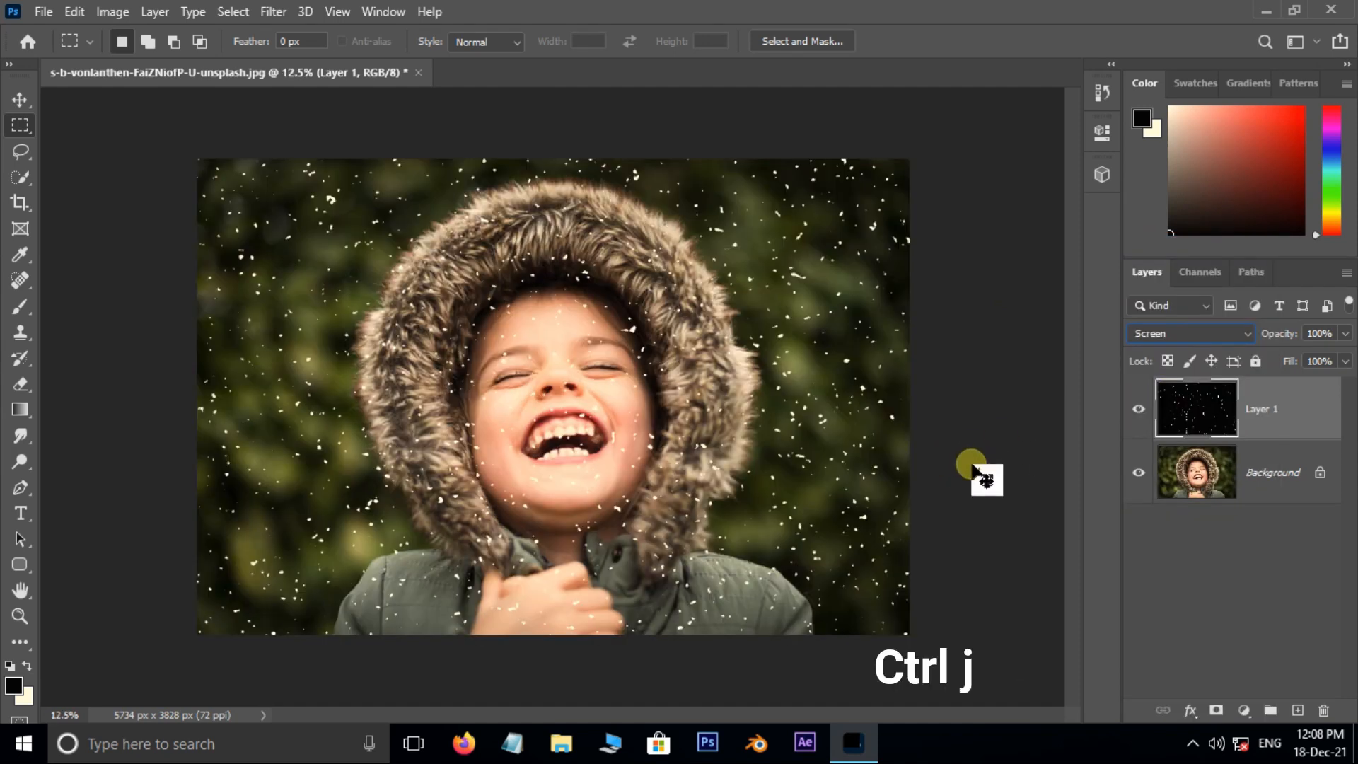
{"action": "key", "text": "ctrl+j"}
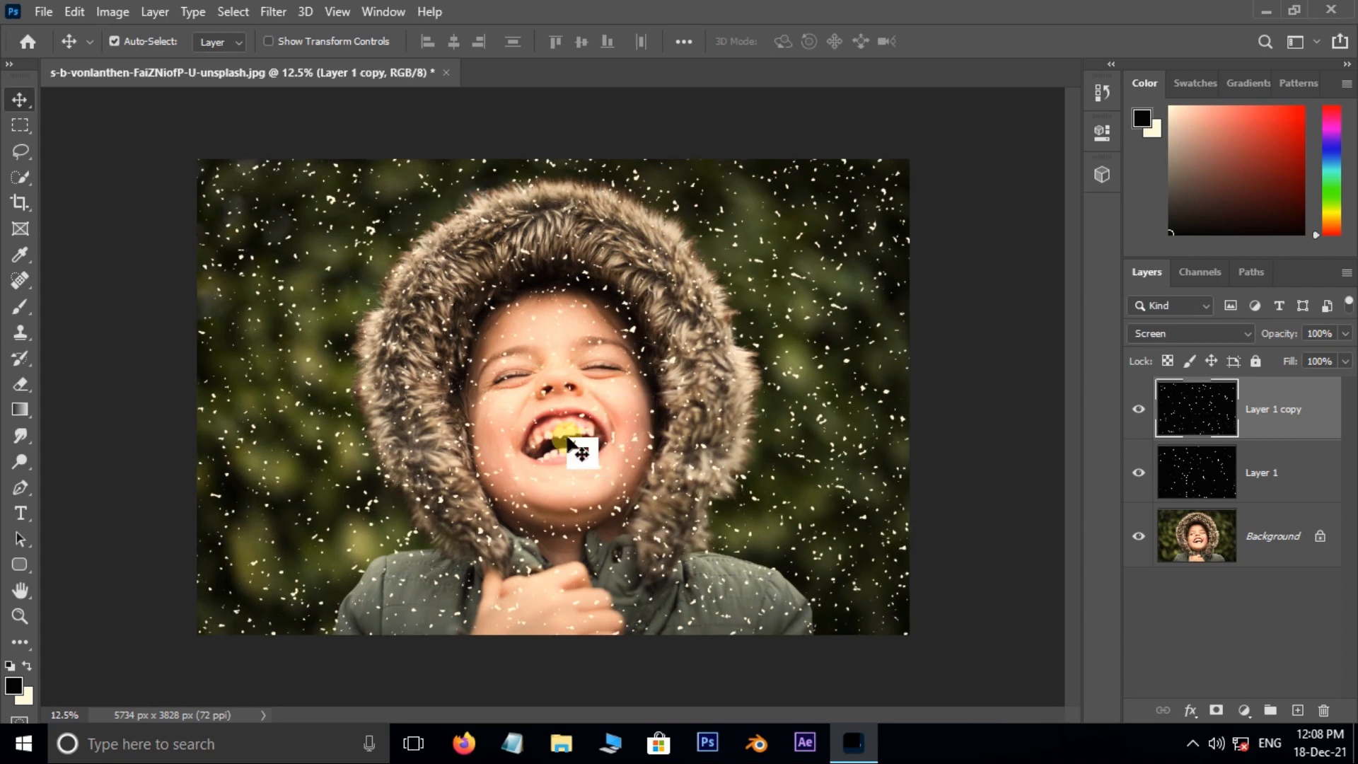
Give the lower snow layer a Motion Blur at angle 82 and distance 36.
{"action": "left_click", "coordinate": [1261, 472]}
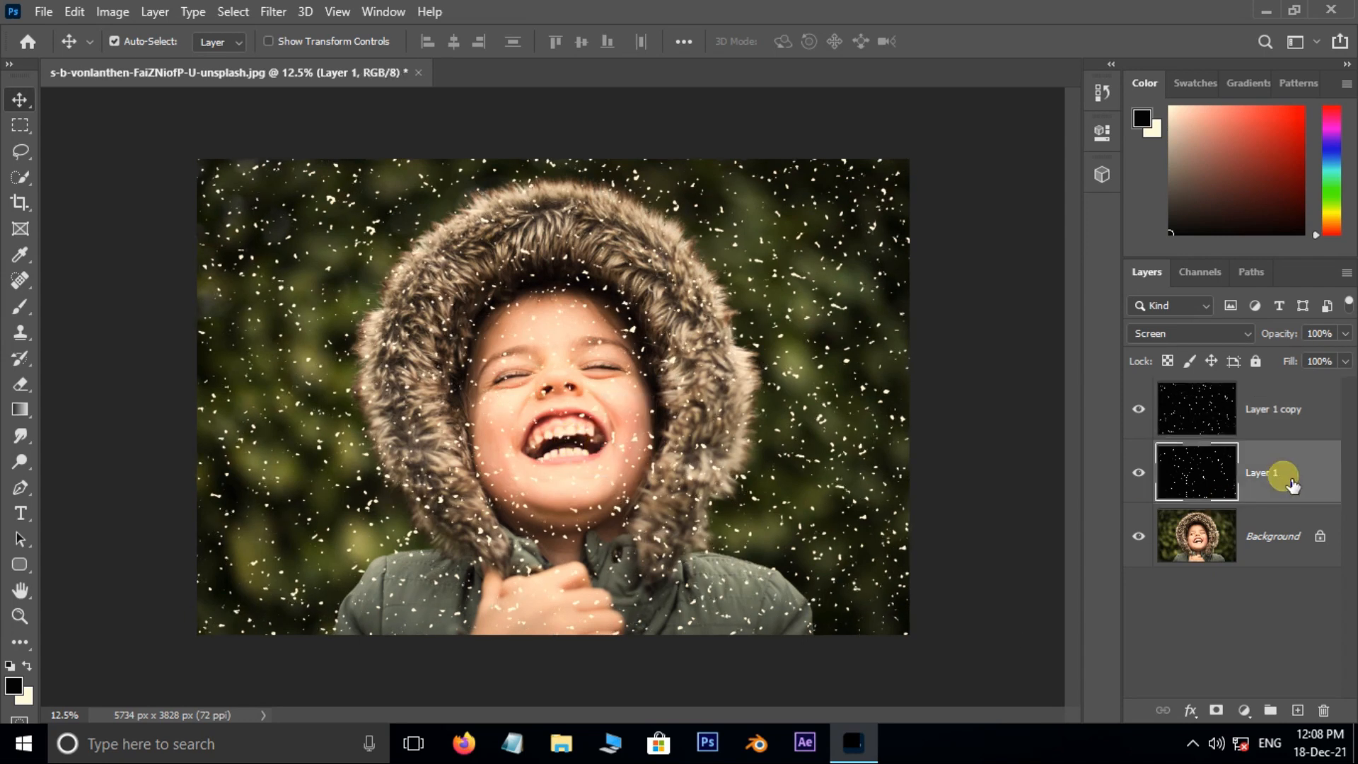
{"action": "left_click", "coordinate": [273, 11]}
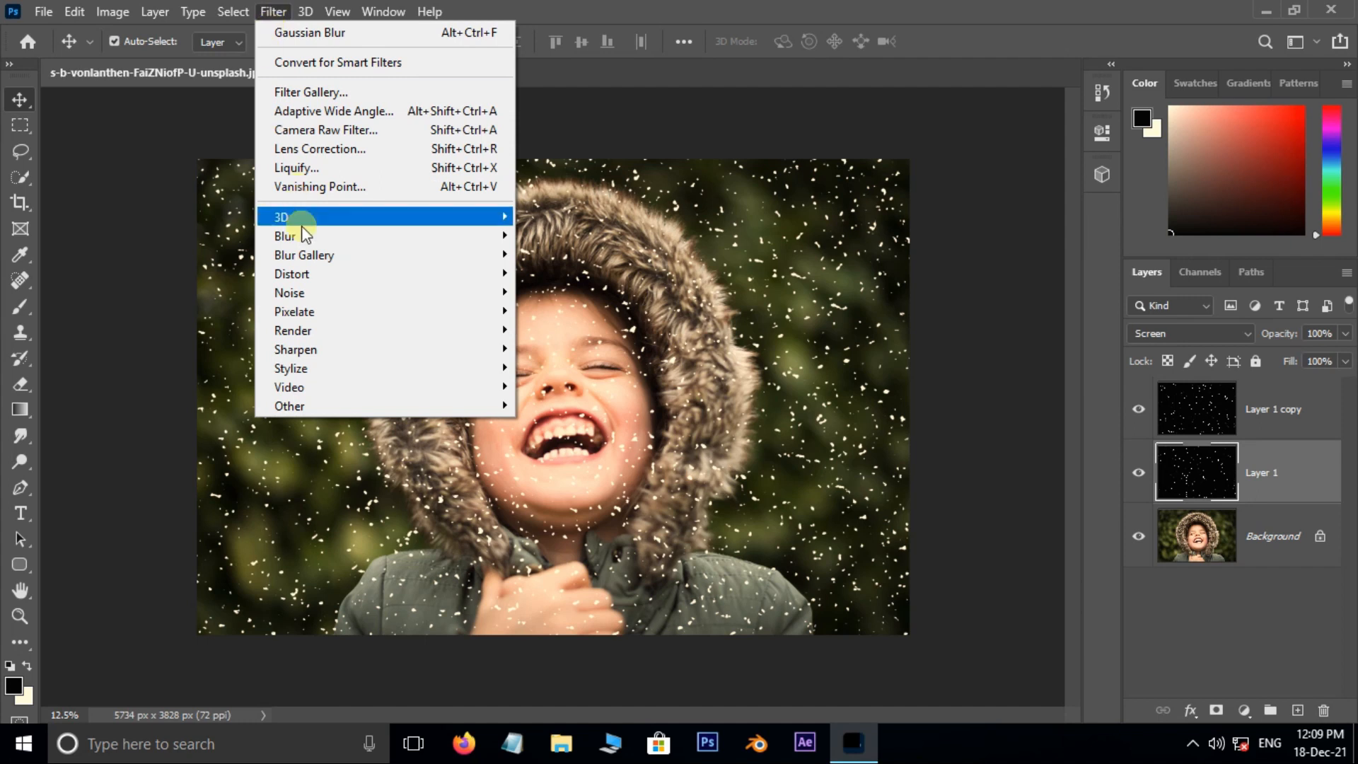
{"action": "left_click", "coordinate": [286, 235]}
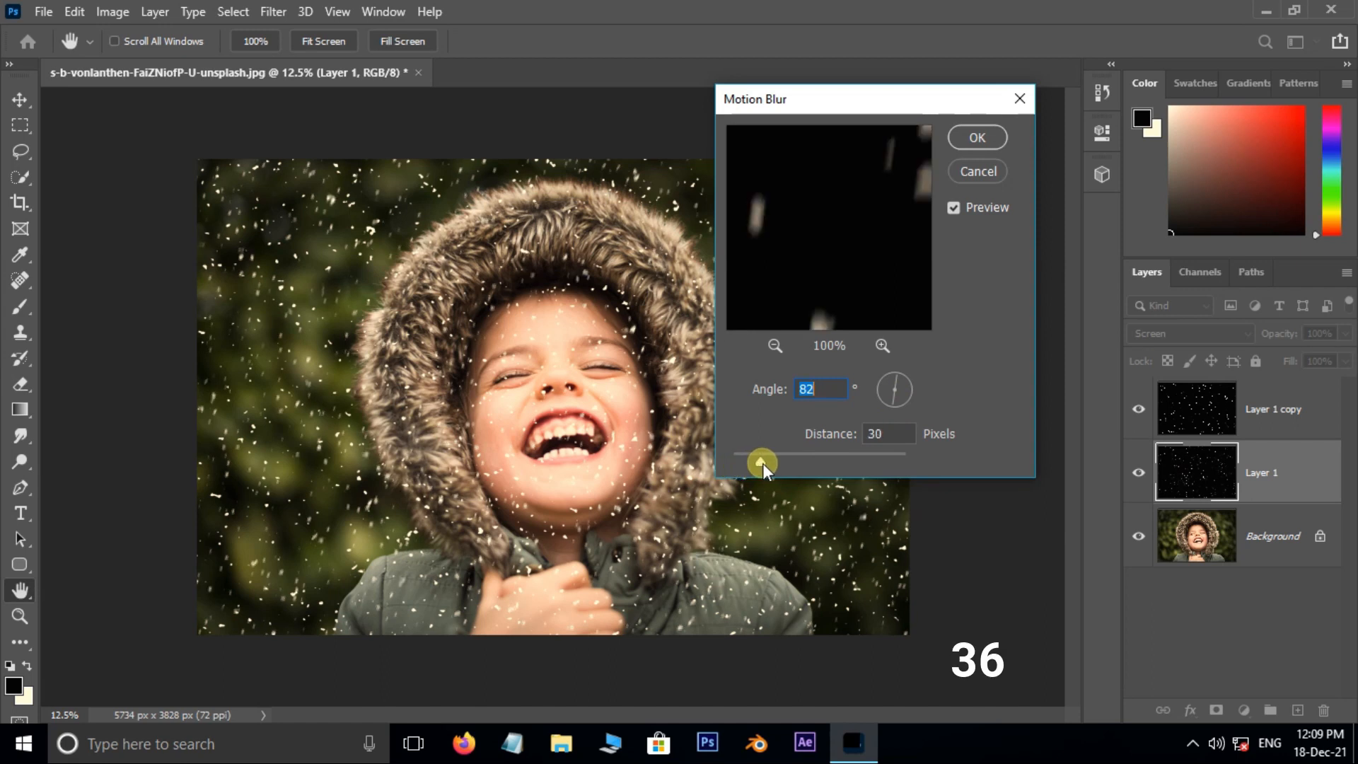
{"action": "left_click_drag", "start_coordinate": [760, 459], "coordinate": [766, 459]}
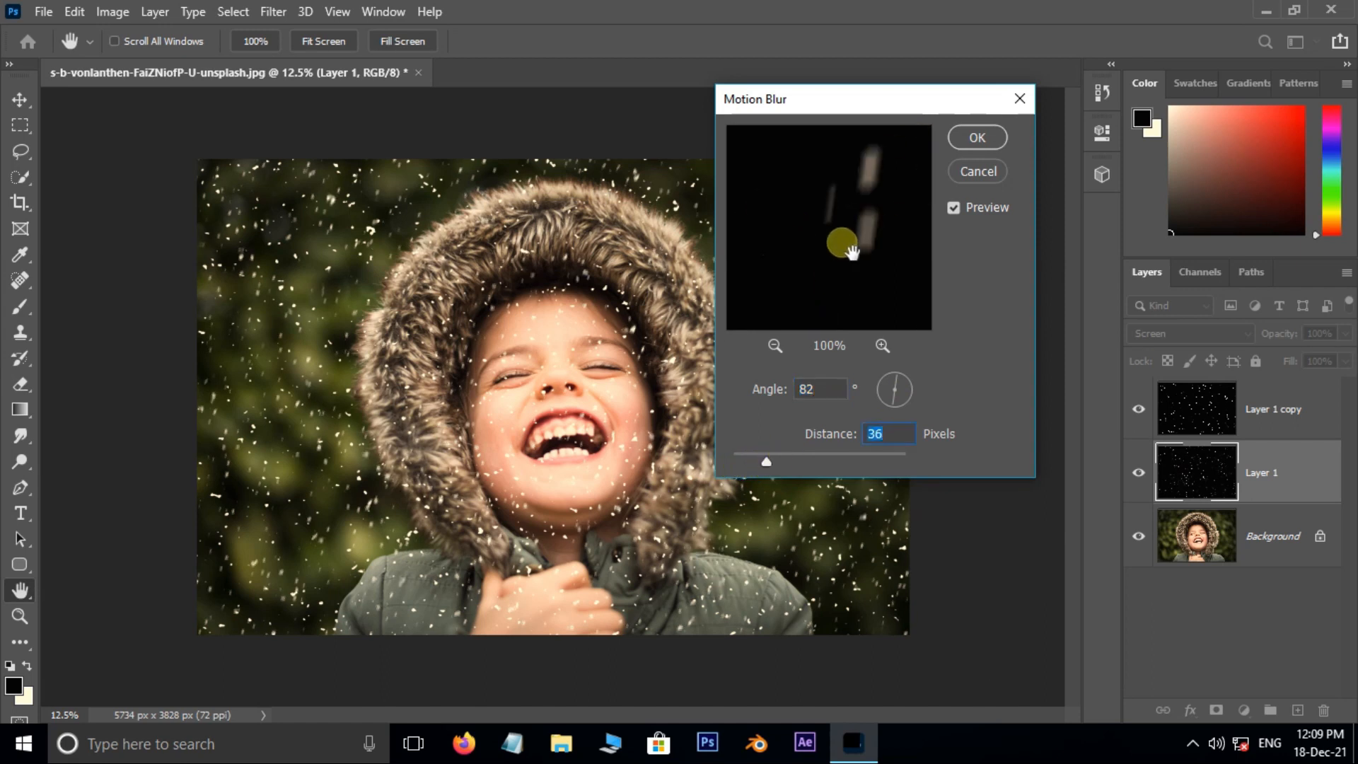
{"action": "left_click", "coordinate": [976, 137]}
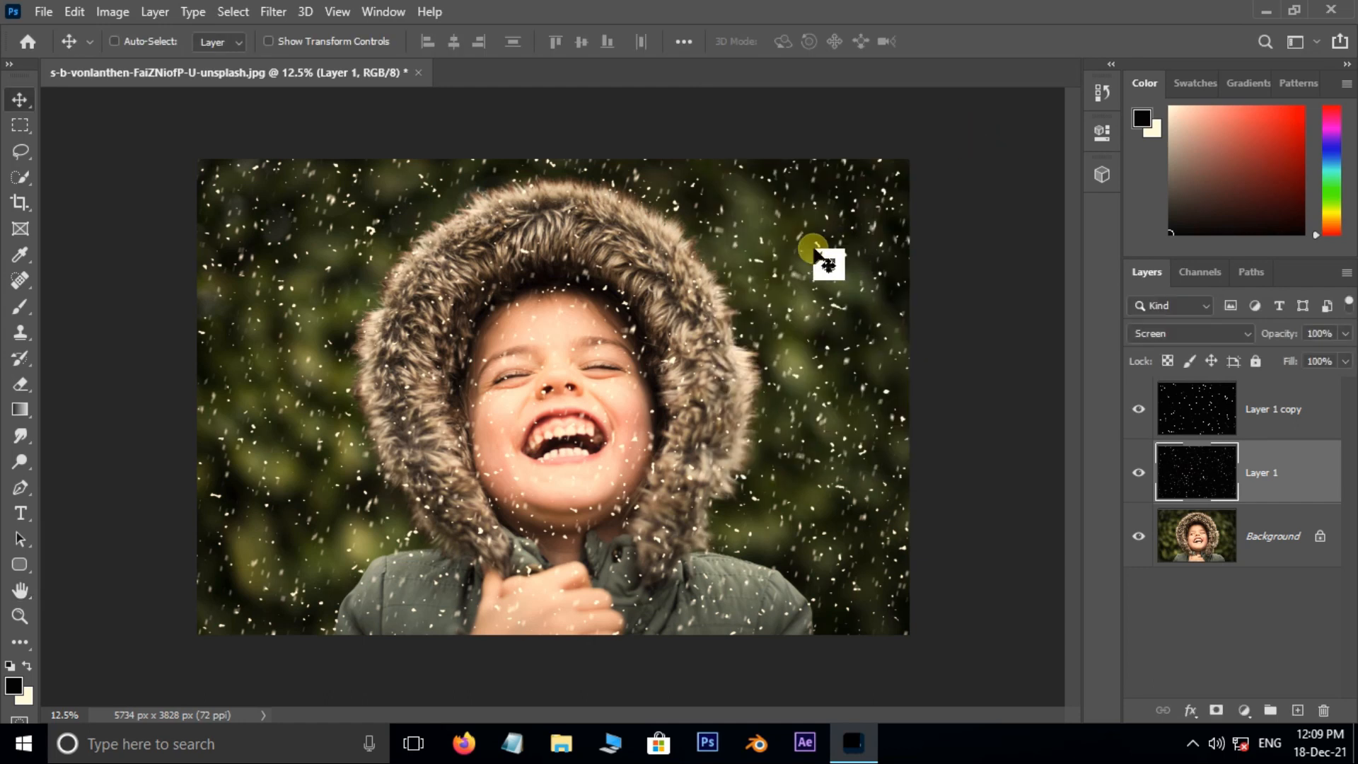
Select the top snow layer and pick the Eraser to clear flakes from the face.
{"action": "left_click", "coordinate": [1256, 408]}
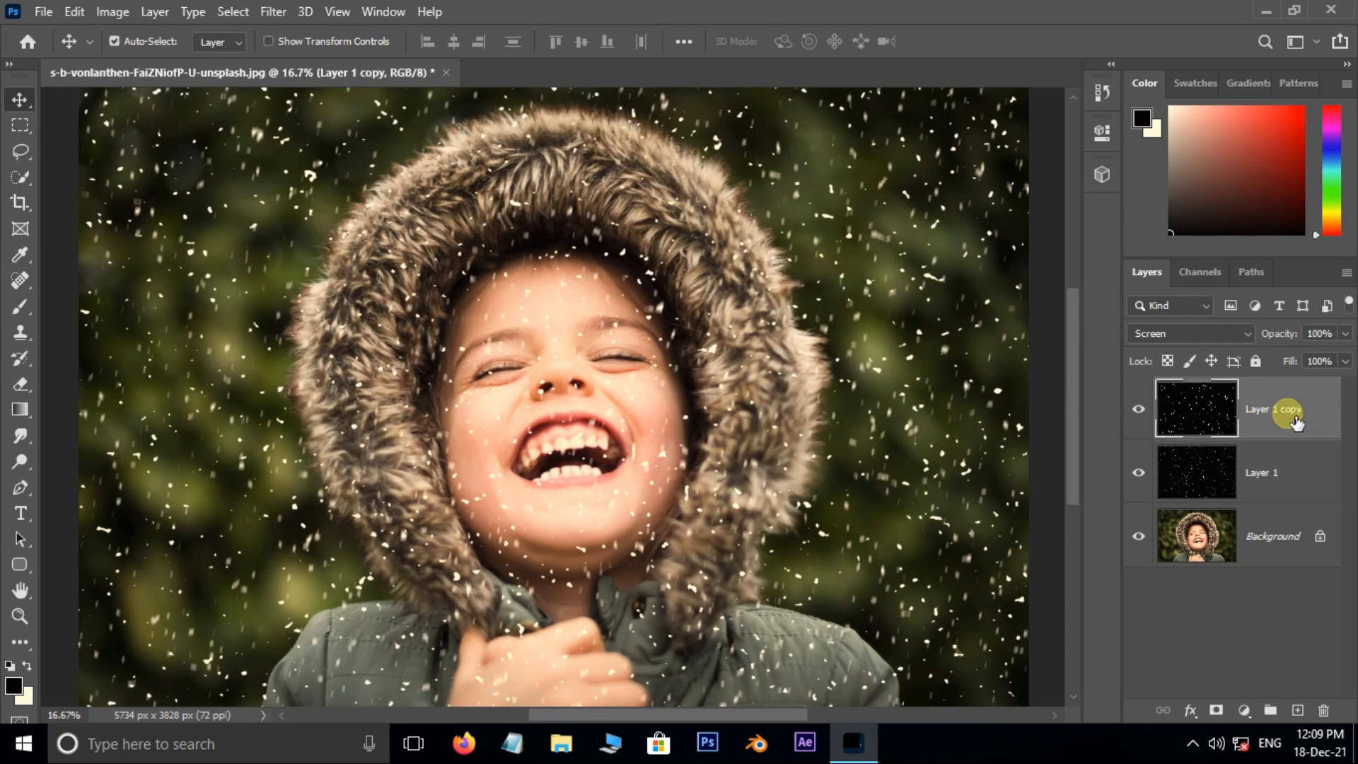
{"action": "left_click", "coordinate": [20, 383]}
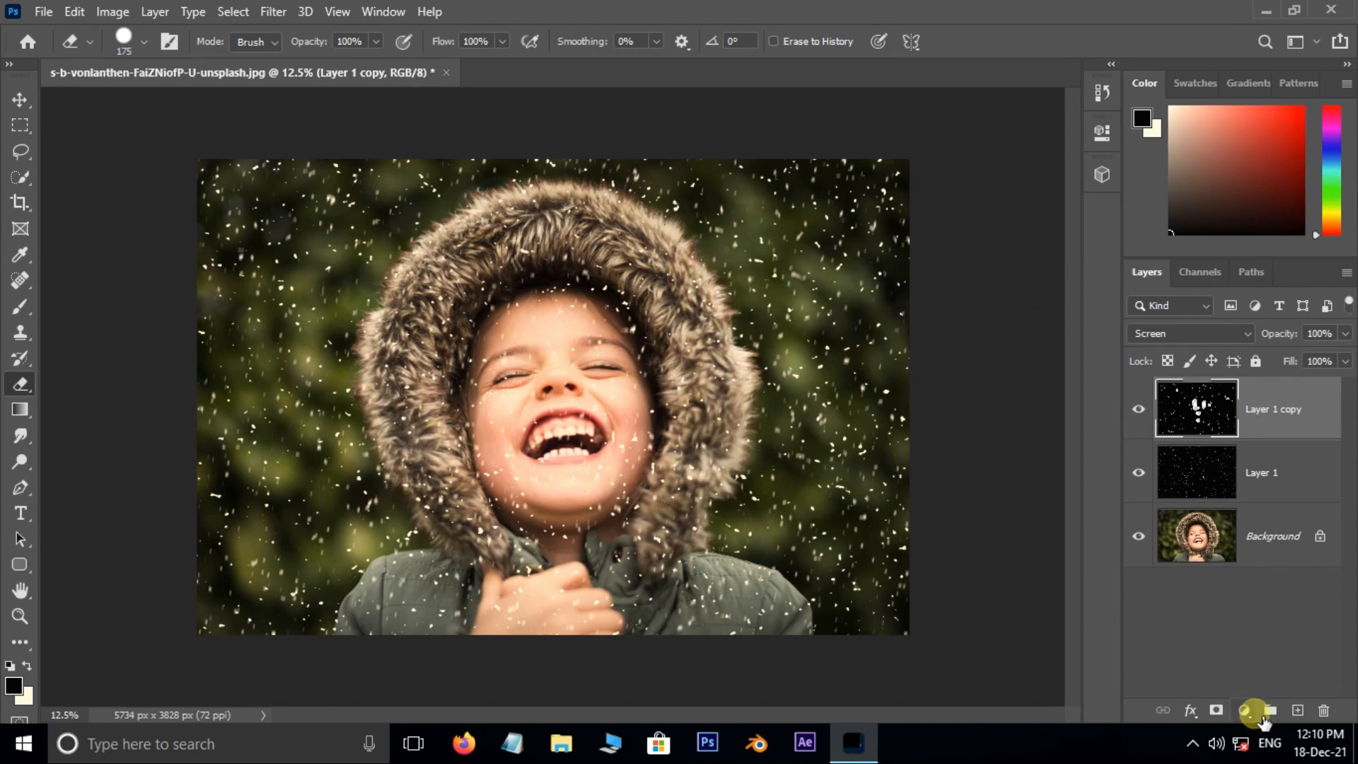
Add a Gradient fill layer with a cream colour stop.
{"action": "left_click", "coordinate": [1253, 710]}
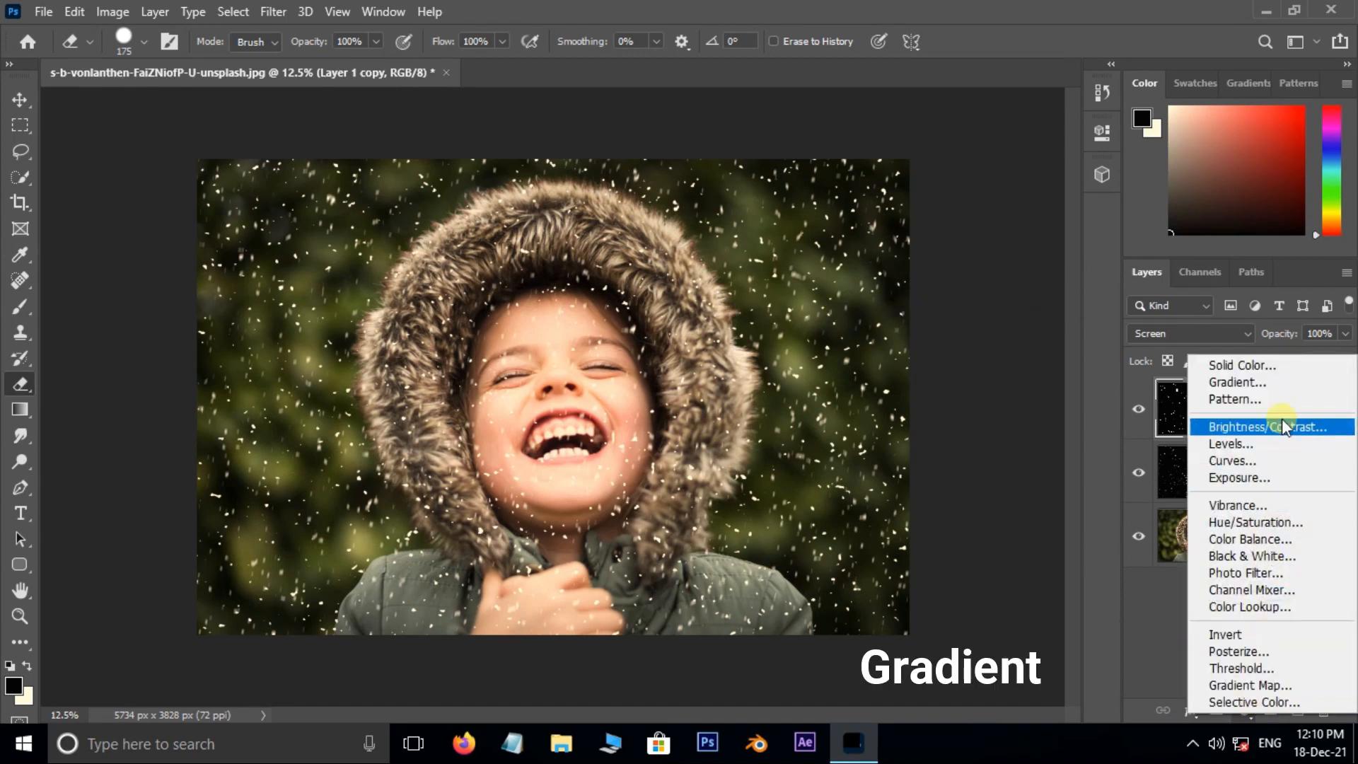
{"action": "left_click", "coordinate": [1237, 382]}
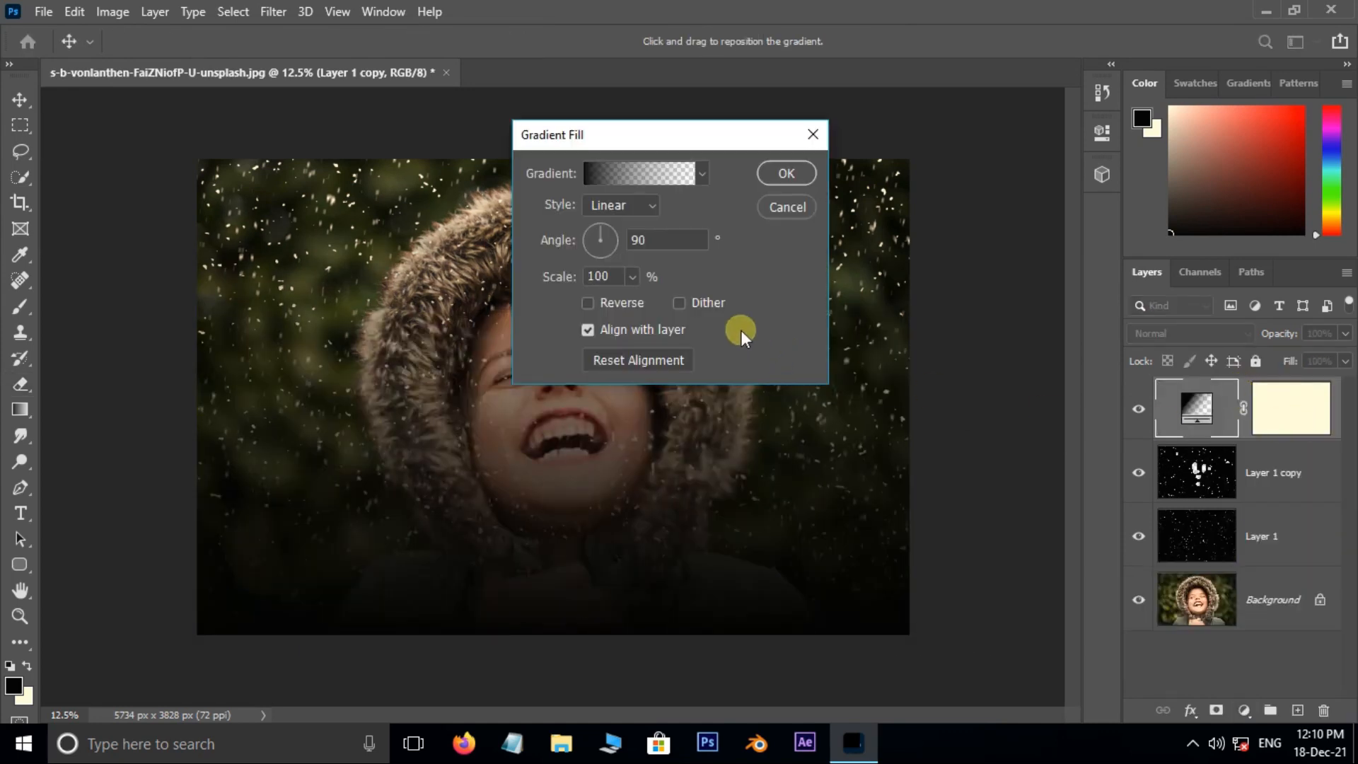
{"action": "left_click", "coordinate": [640, 173]}
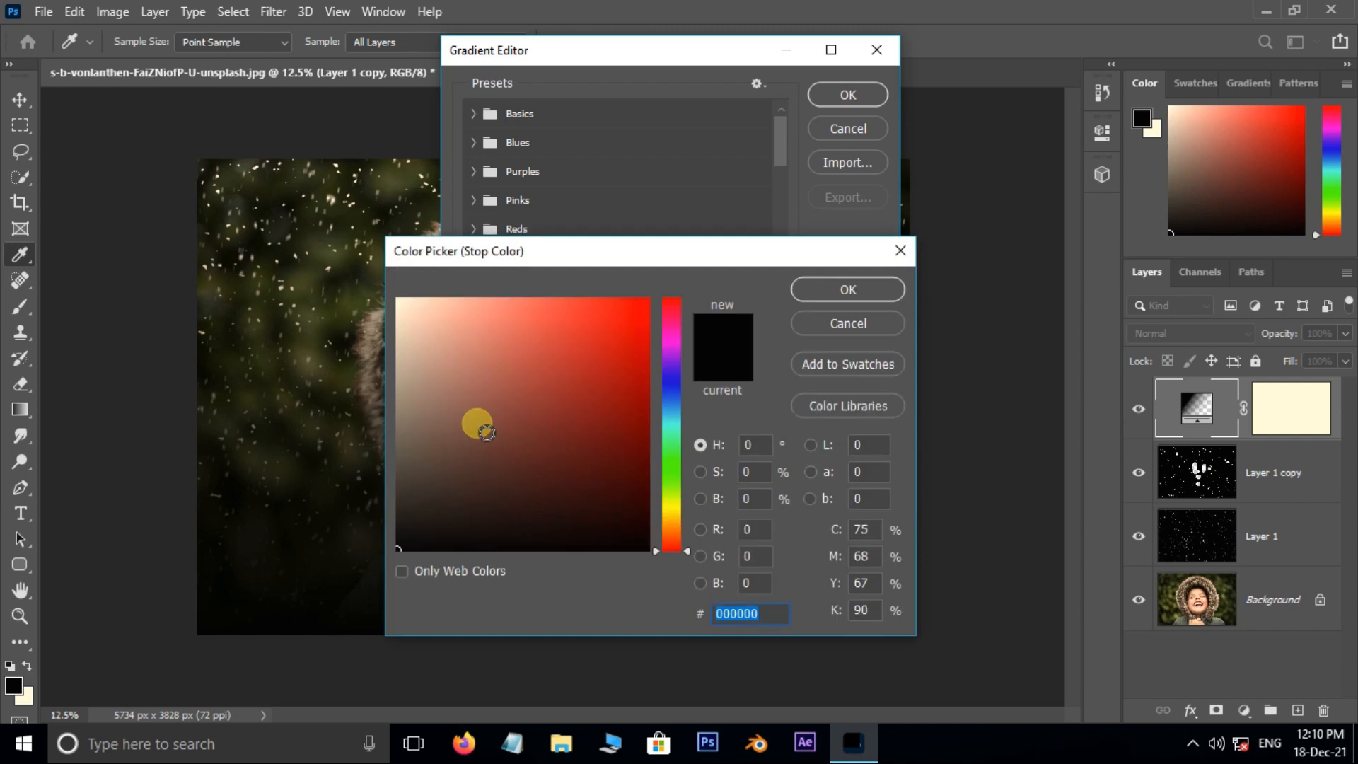
{"action": "left_click", "coordinate": [846, 289]}
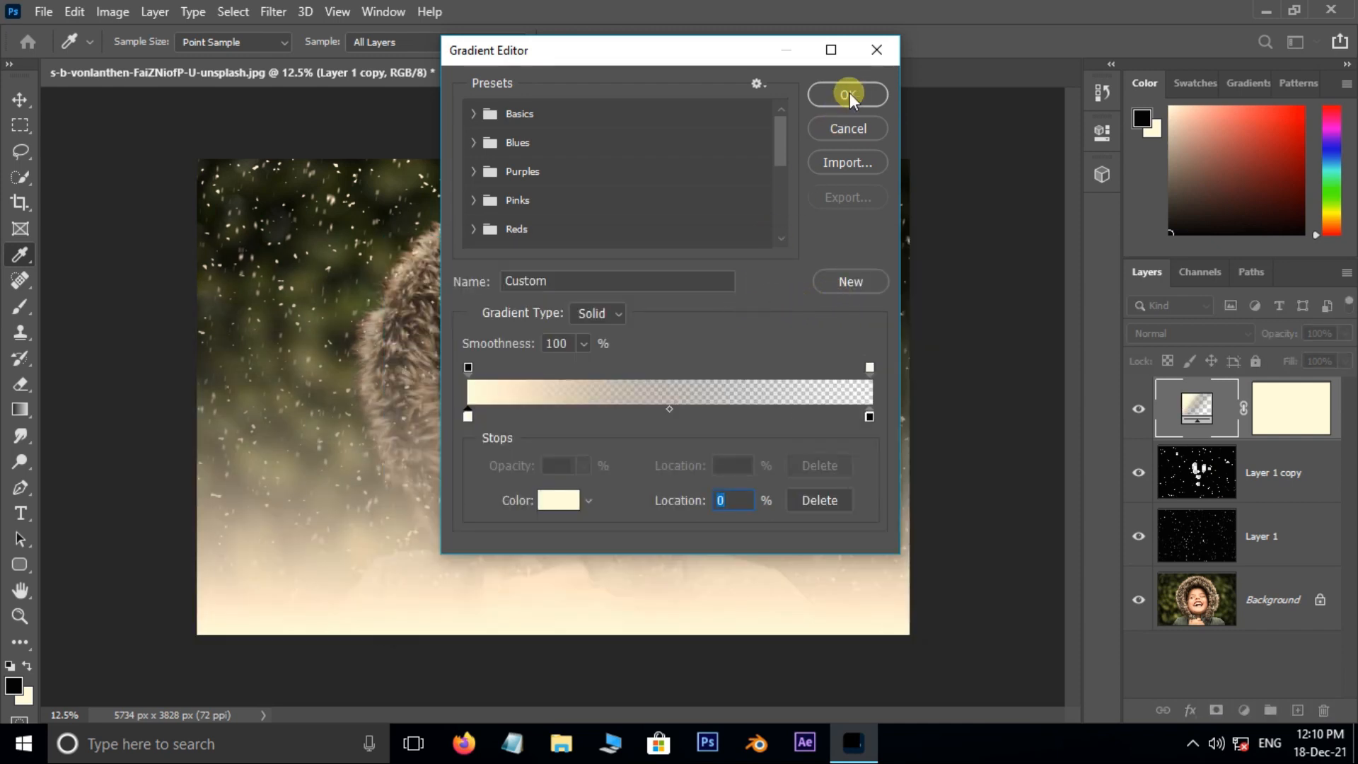
{"action": "left_click", "coordinate": [846, 93]}
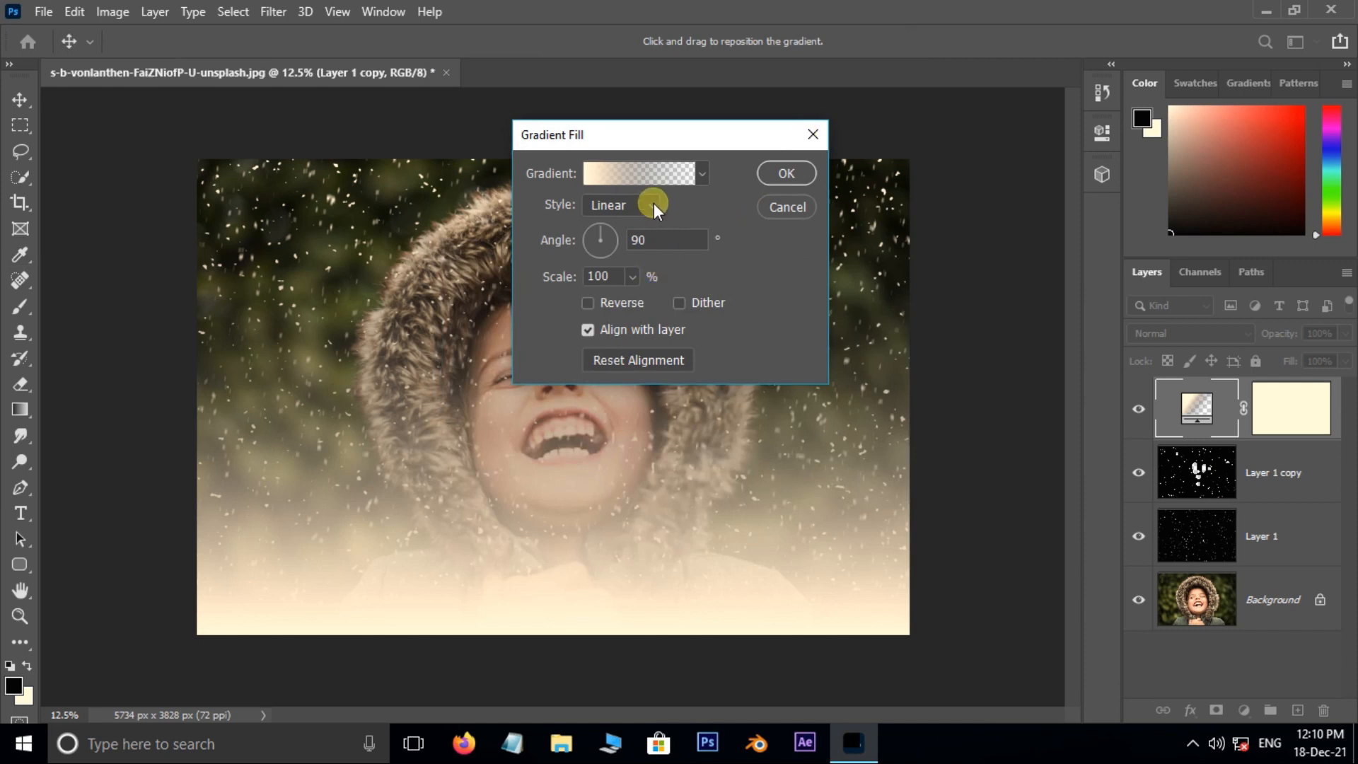
Make the gradient radial at 221% scale, apply it, and lower the layer opacity to 60%.
{"action": "left_click", "coordinate": [619, 205]}
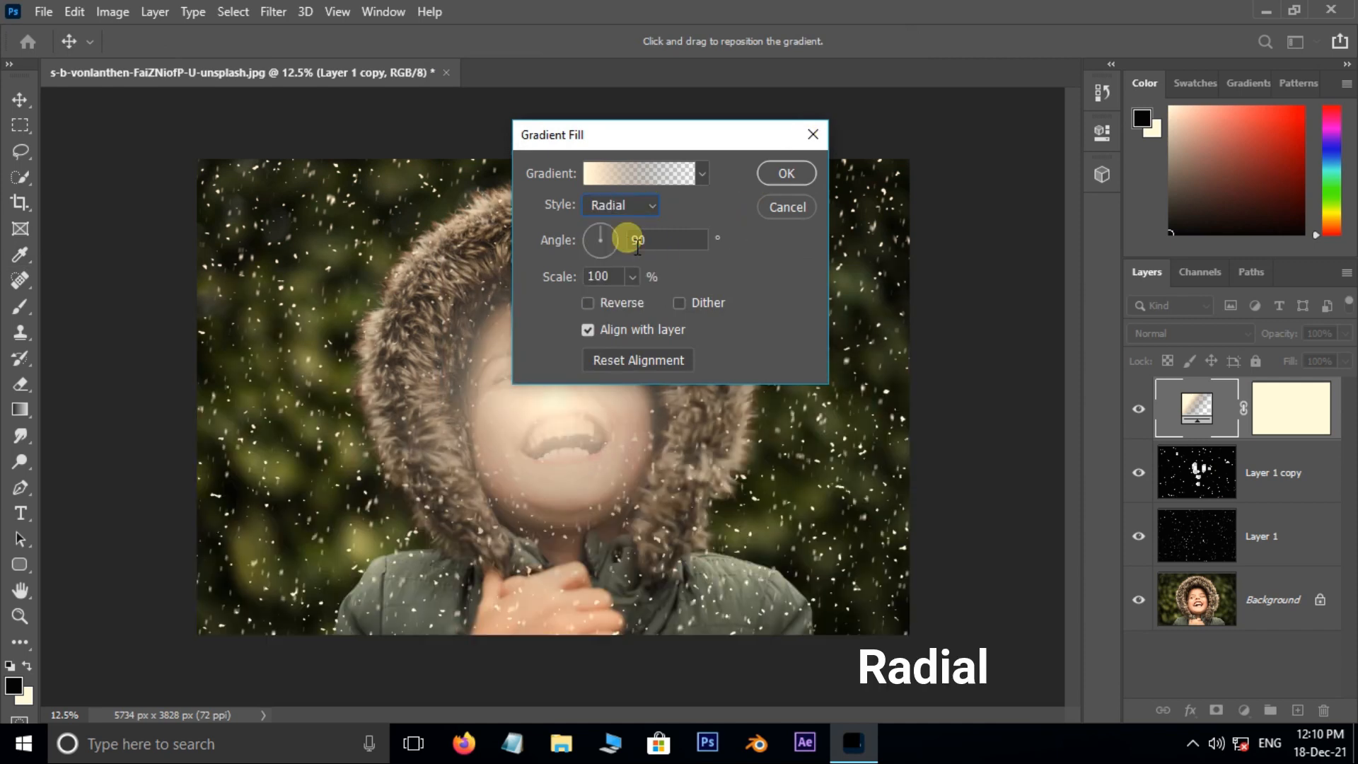
{"action": "left_click", "coordinate": [588, 302]}
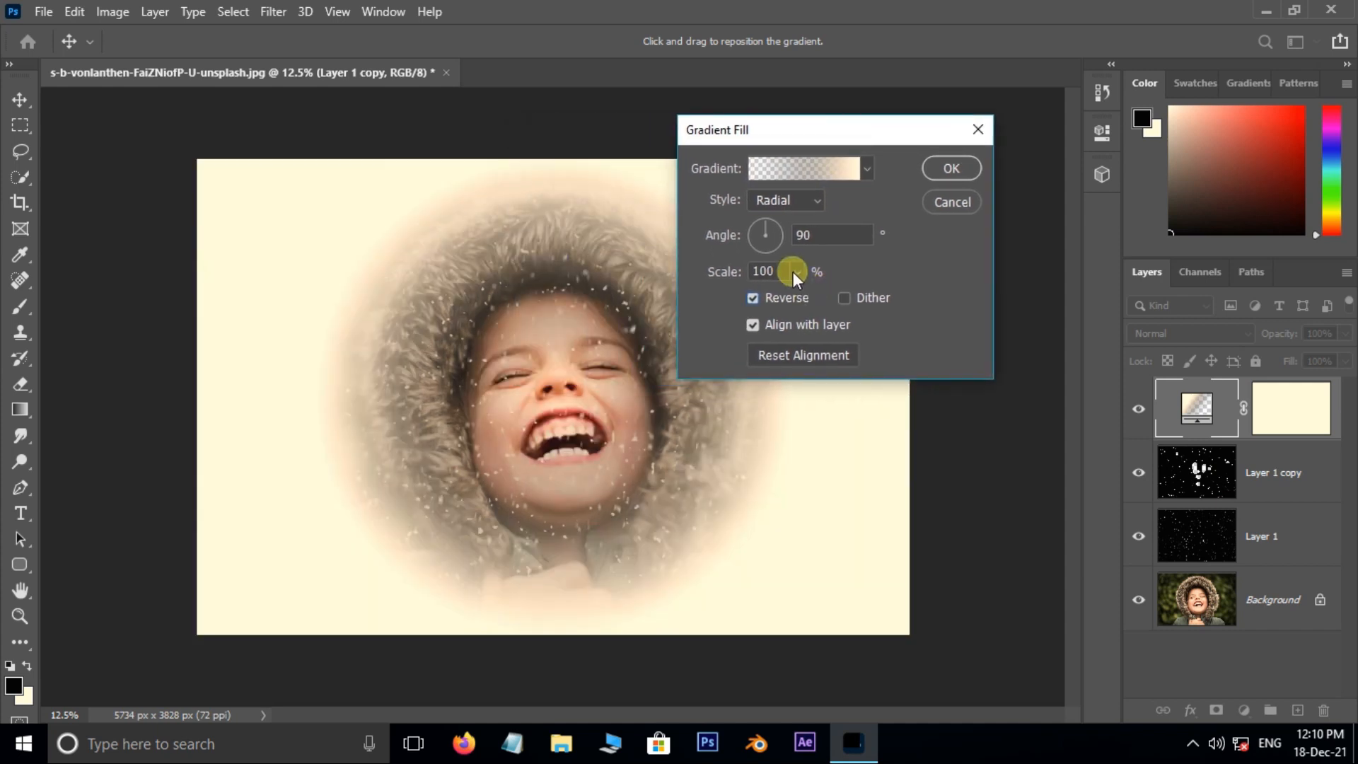
{"action": "left_click_drag", "start_coordinate": [790, 270], "coordinate": [807, 296]}
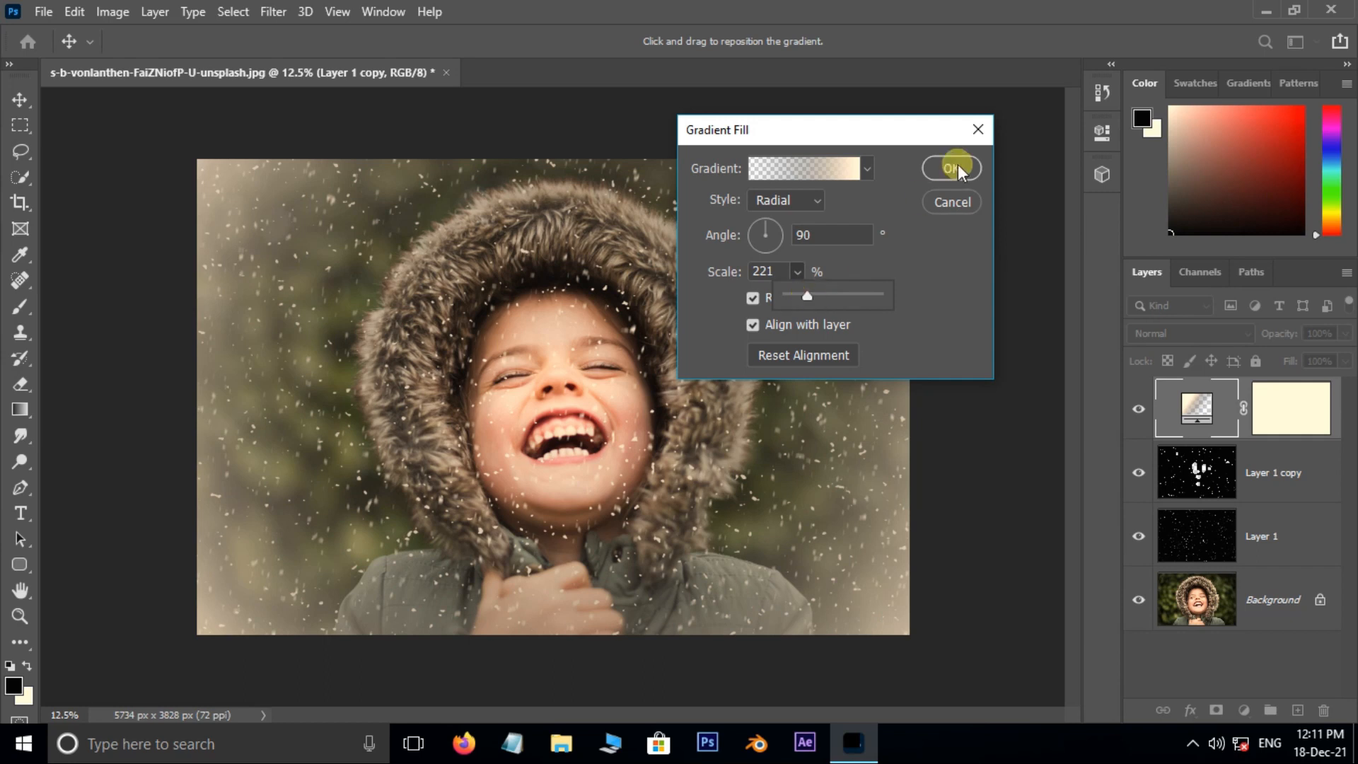
{"action": "left_click", "coordinate": [950, 169]}
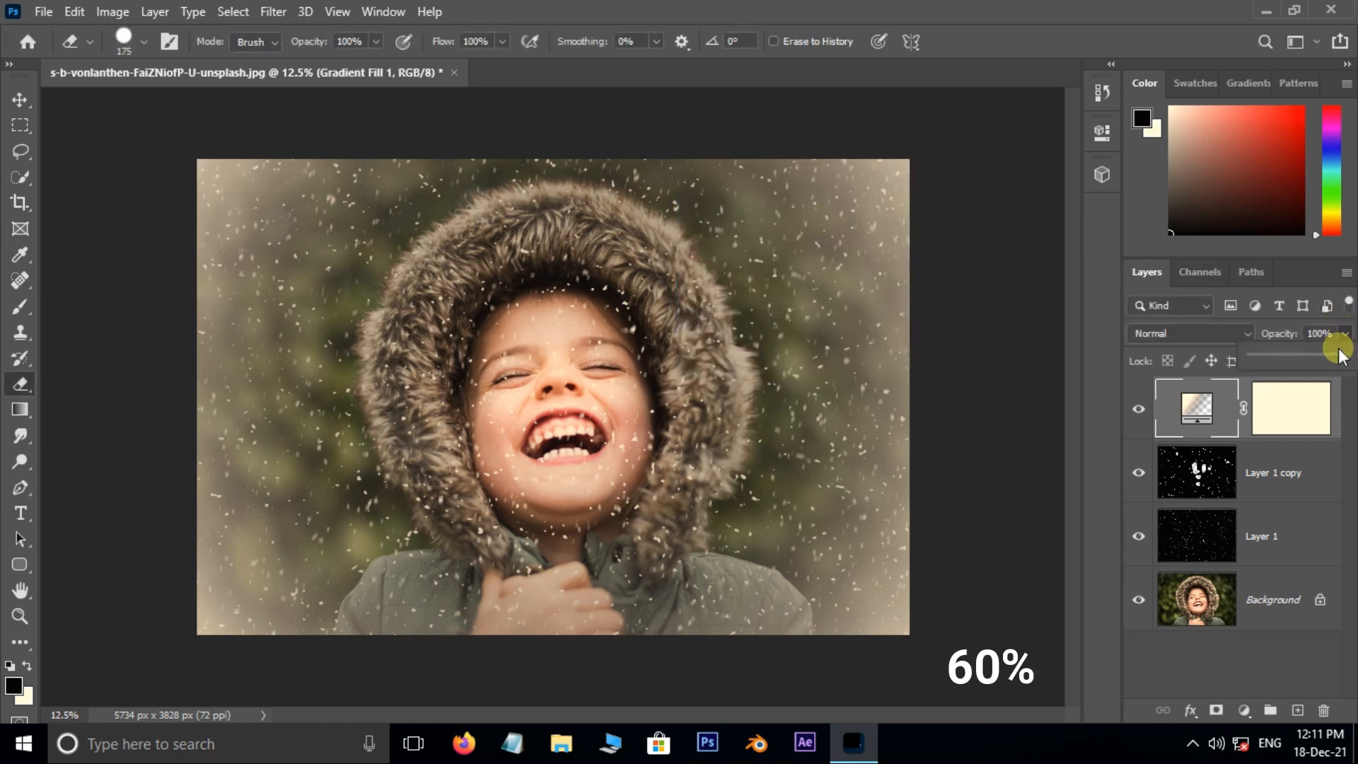
{"action": "left_click_drag", "start_coordinate": [1338, 348], "coordinate": [1308, 358]}
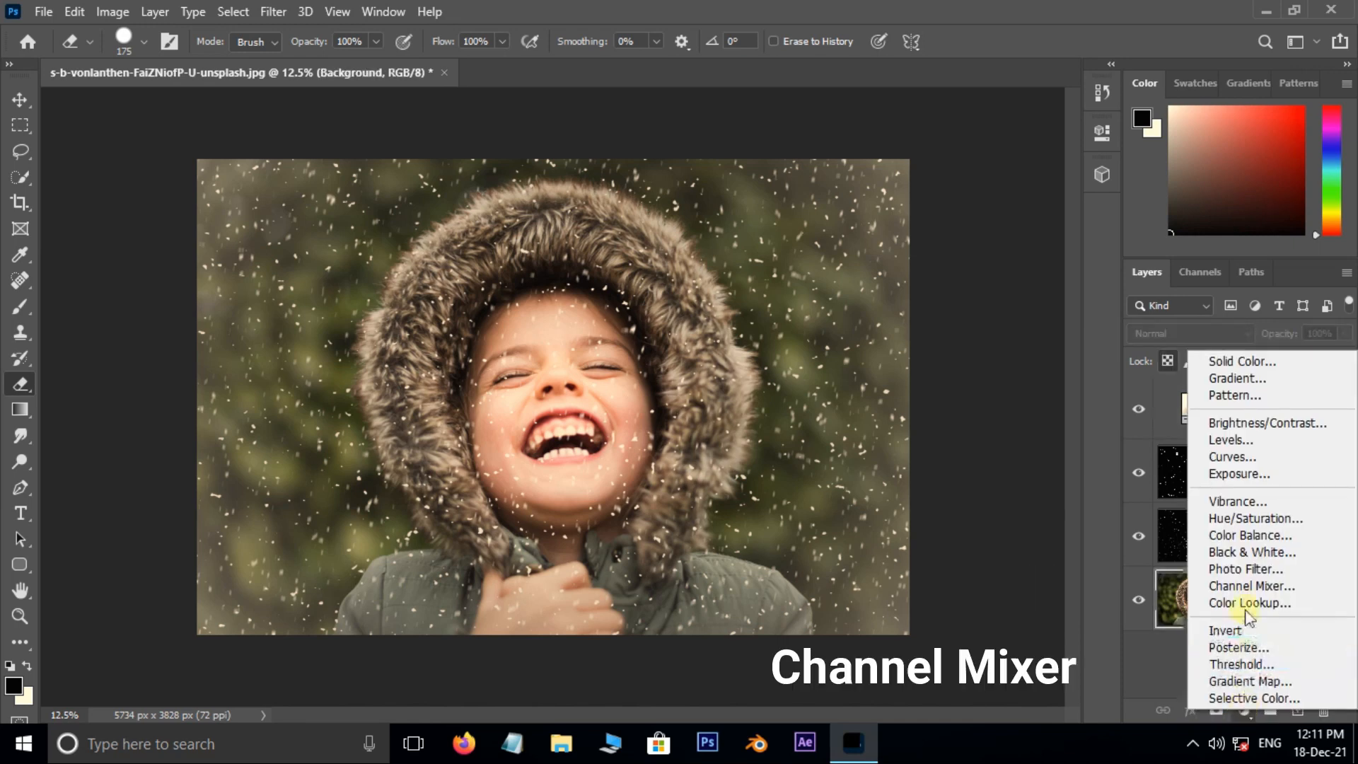
Add a Channel Mixer adjustment with the Black & White Infrared (RGB) preset in Lighten mode.
{"action": "left_click", "coordinate": [1249, 586]}
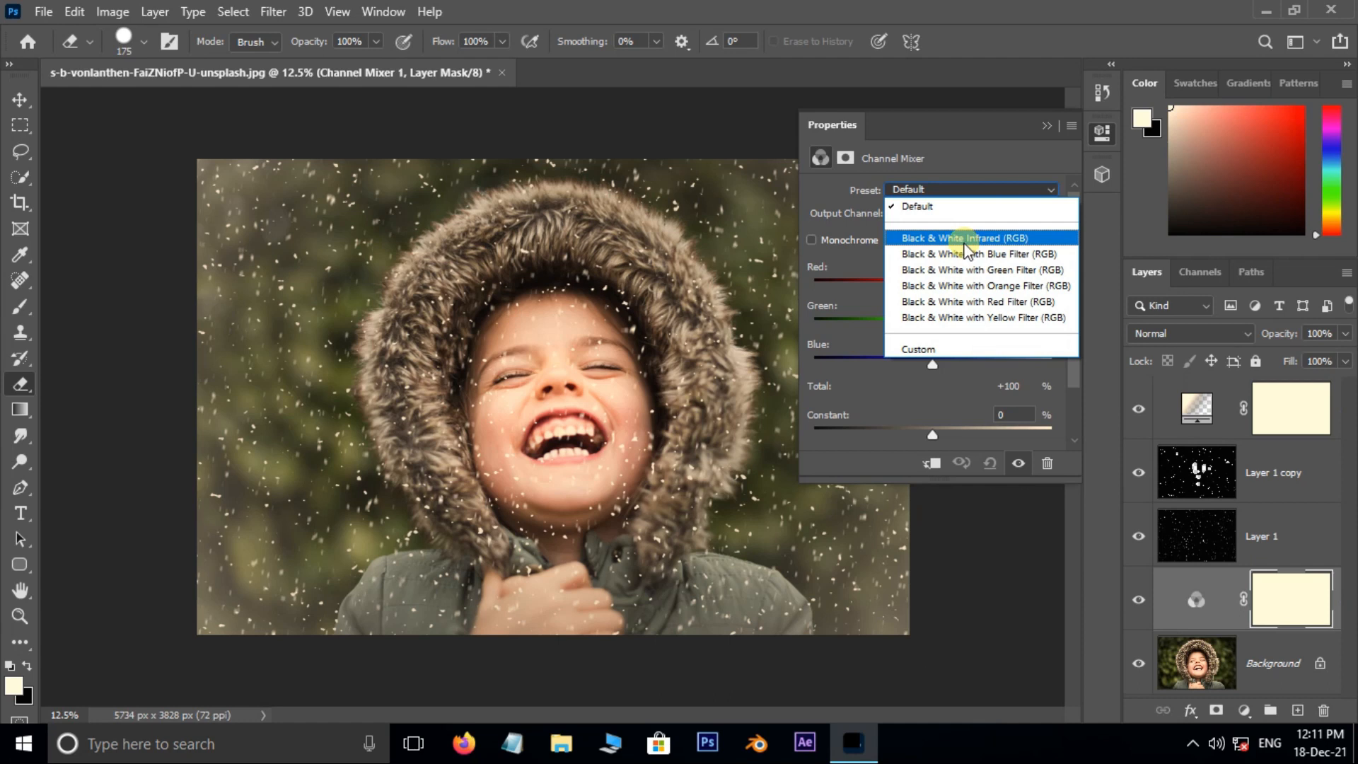
{"action": "left_click", "coordinate": [963, 238]}
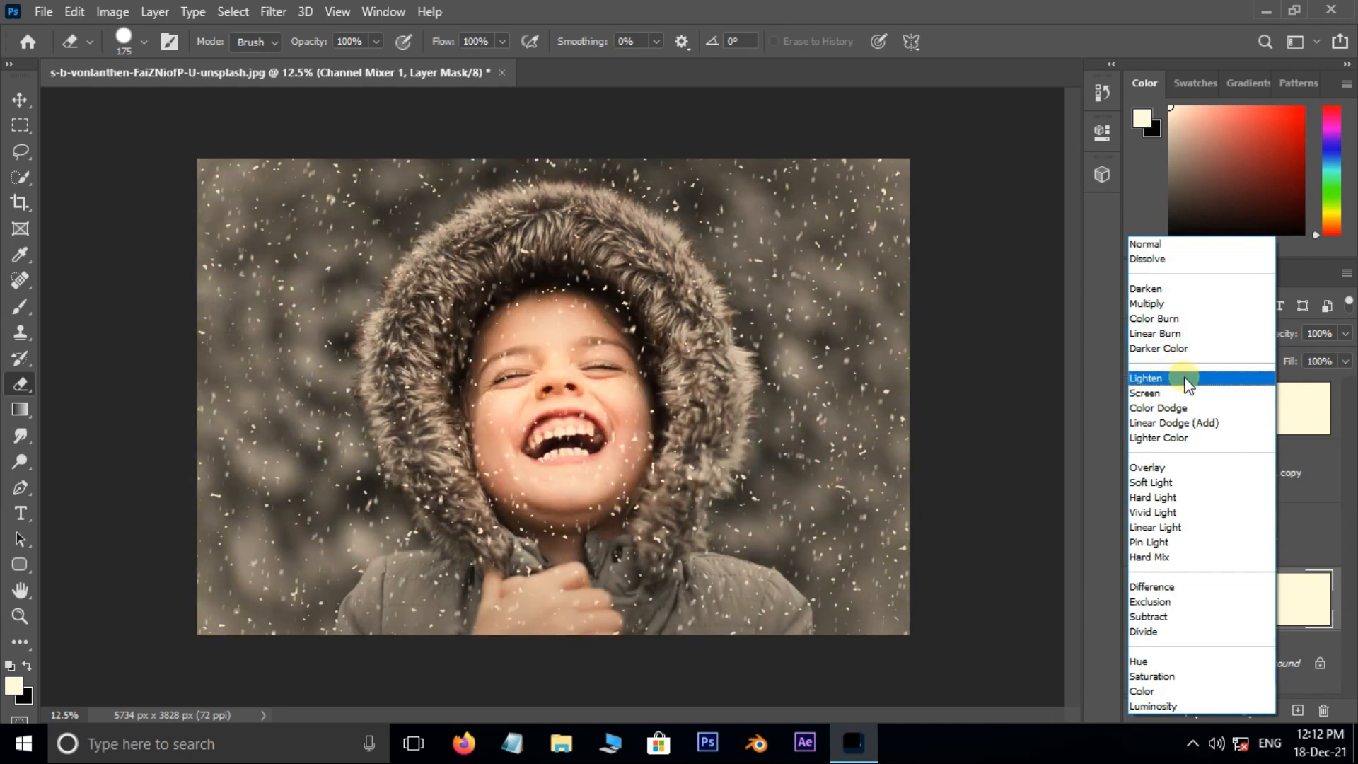
{"action": "left_click", "coordinate": [1145, 377]}
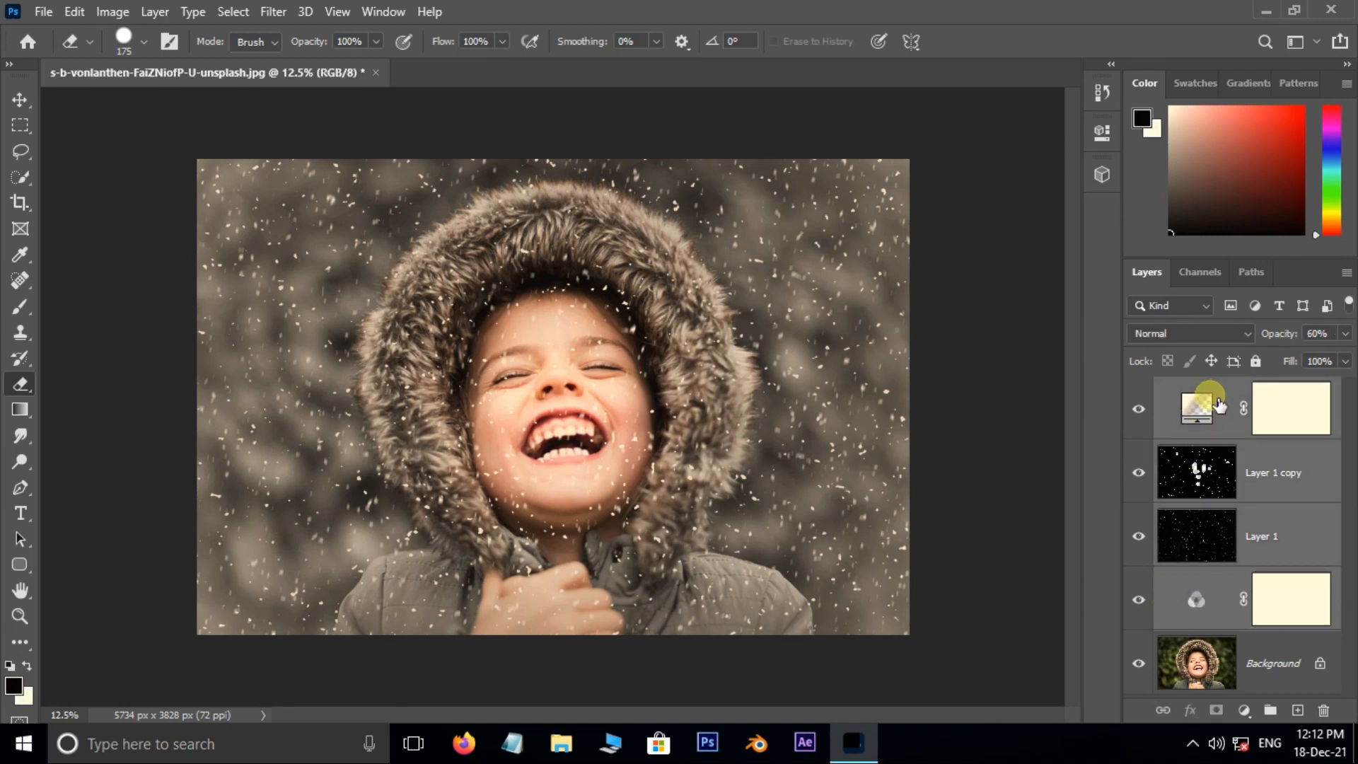
Group the effect layers into Group 1 and hide it to reveal the original photo.
{"action": "key", "text": "ctrl+g"}
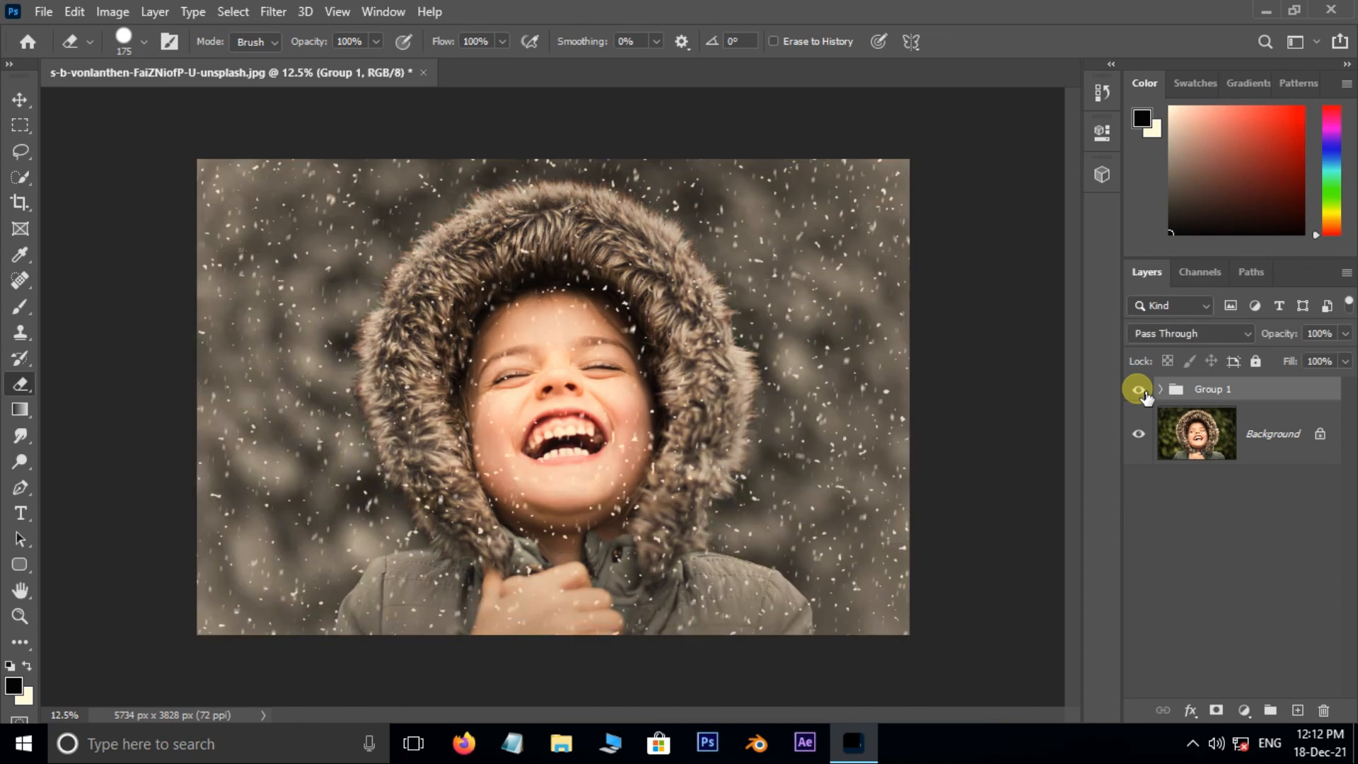
{"action": "left_click", "coordinate": [1138, 389]}
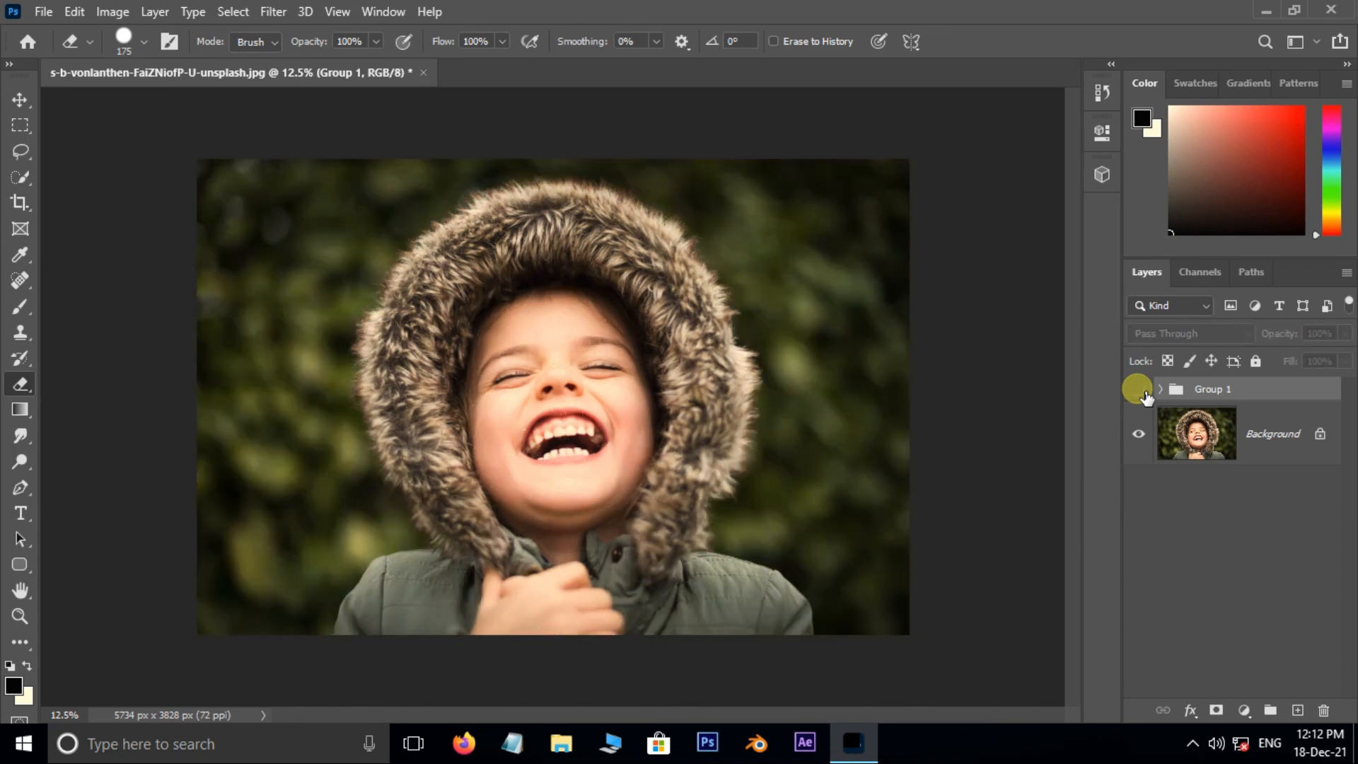